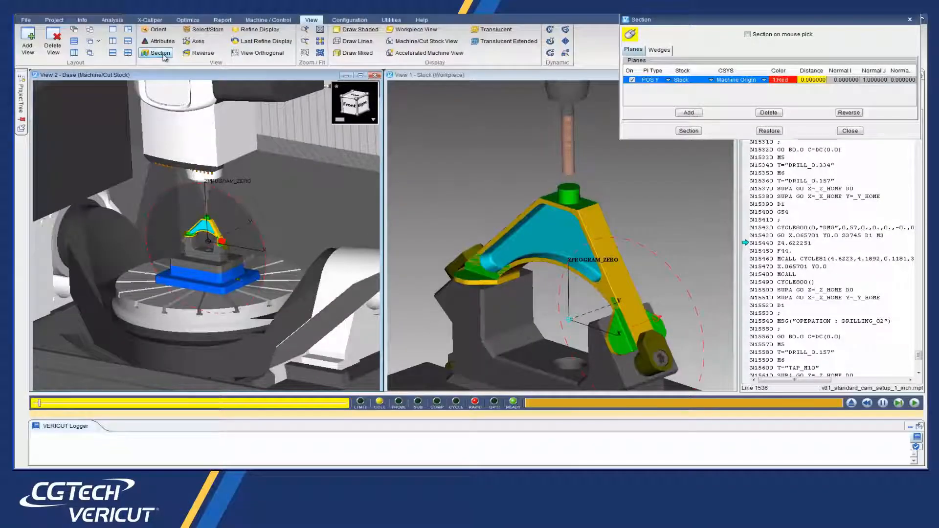
mouse_move(496, 90)
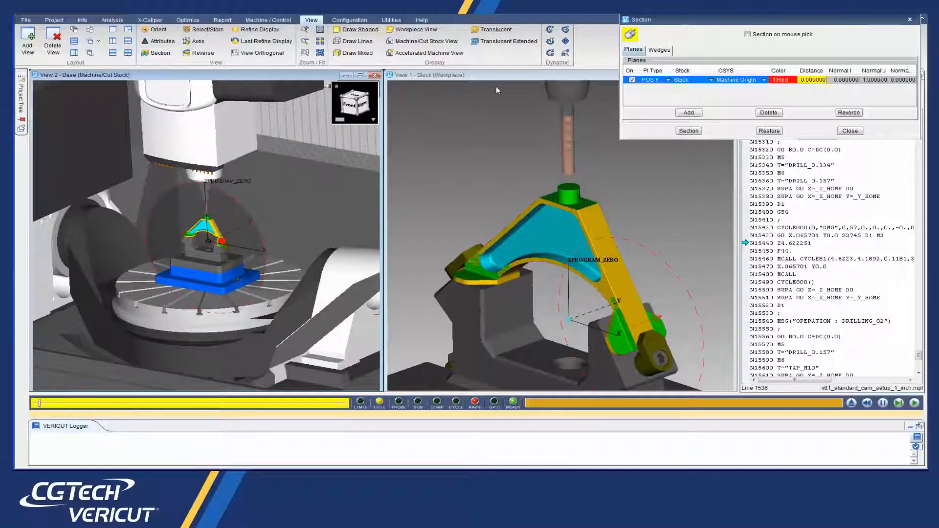
Step: Apply a white POS X section plane on PROGRAM_ZERO so both views show the bracket and fixture cut in half
left_click(666, 79)
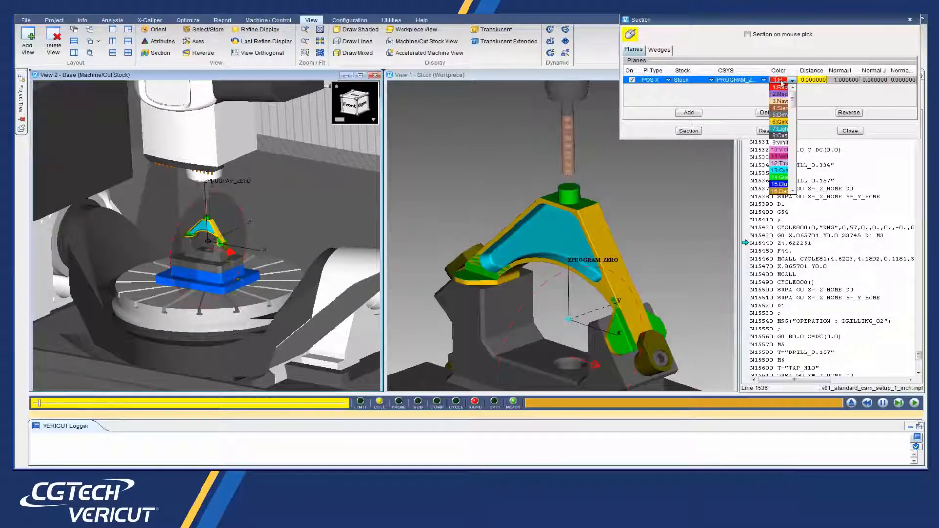
left_click(778, 143)
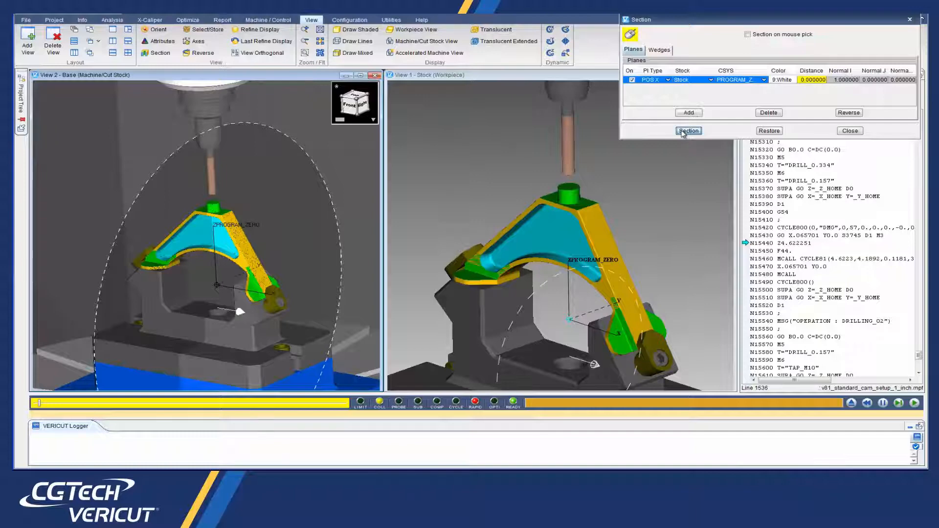
left_click(688, 130)
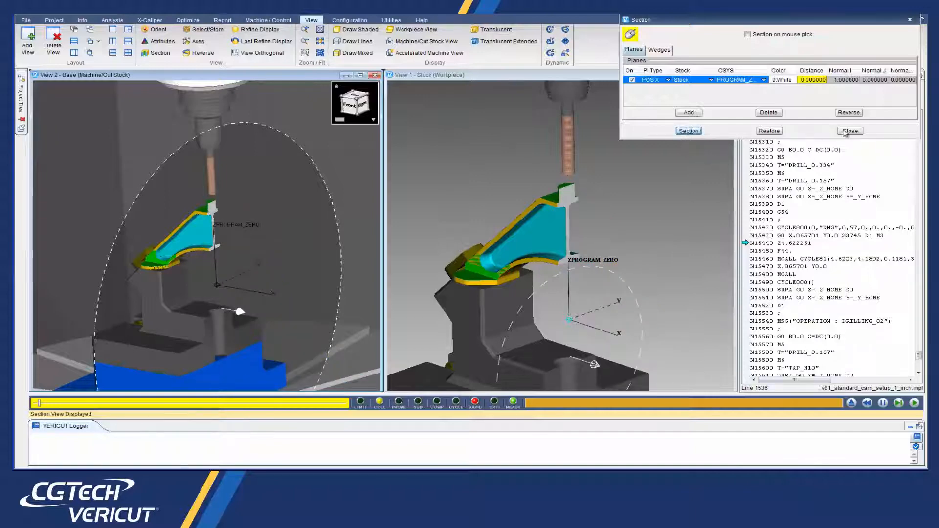
left_click(850, 130)
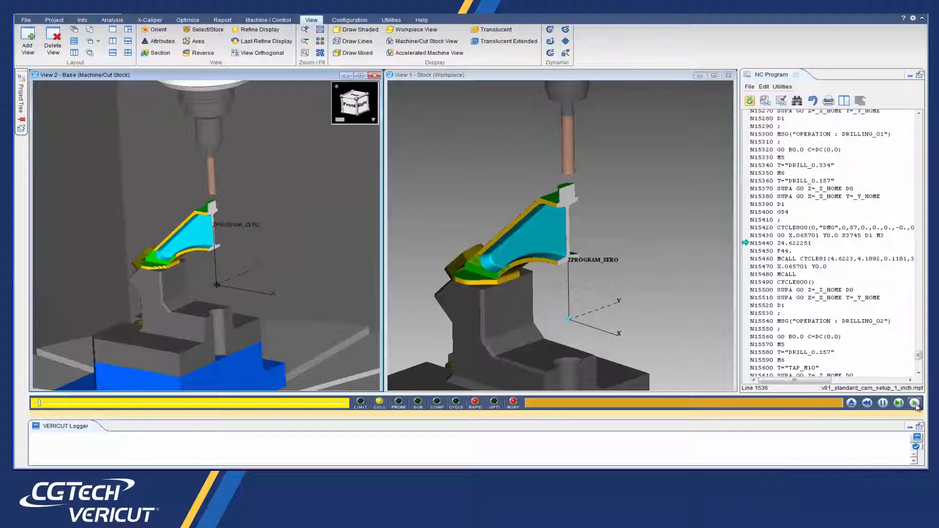
Step: Run the NC program so the drilling operations log tool collisions with the fixture
left_click(915, 403)
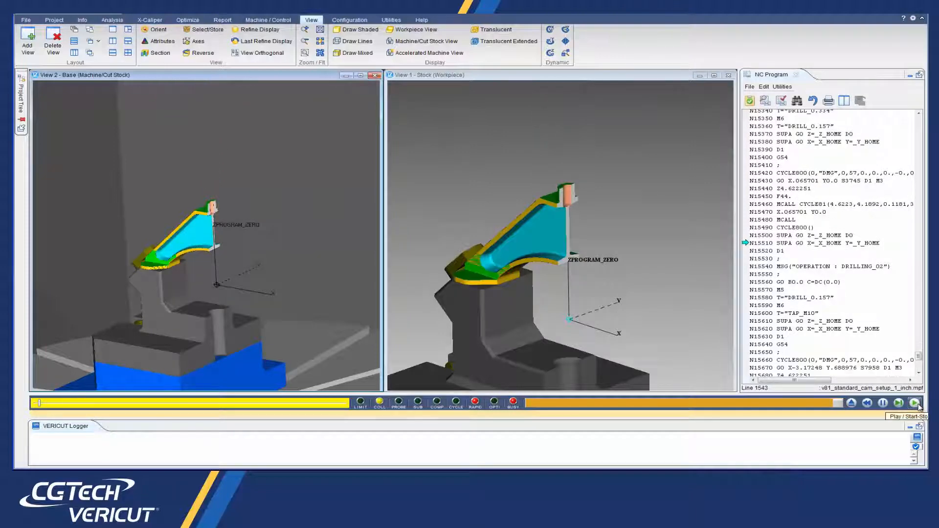
left_click(919, 402)
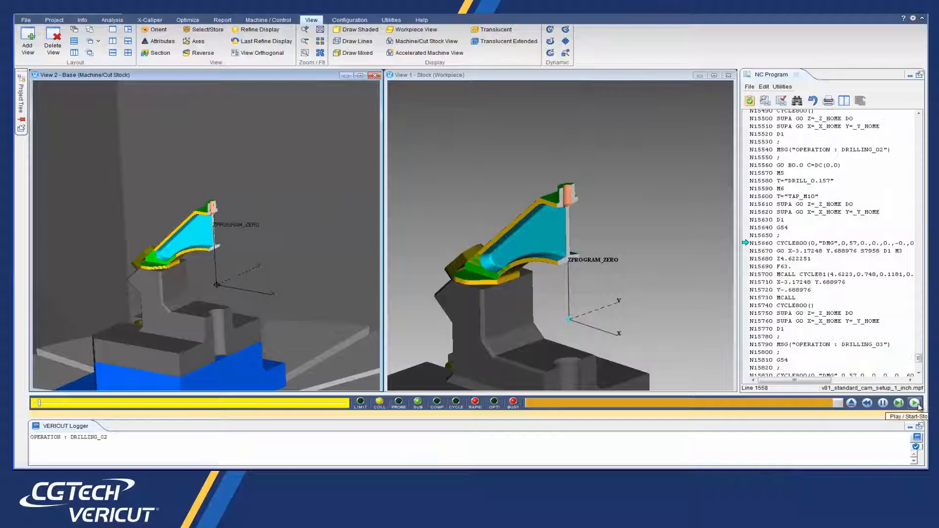
left_click(914, 402)
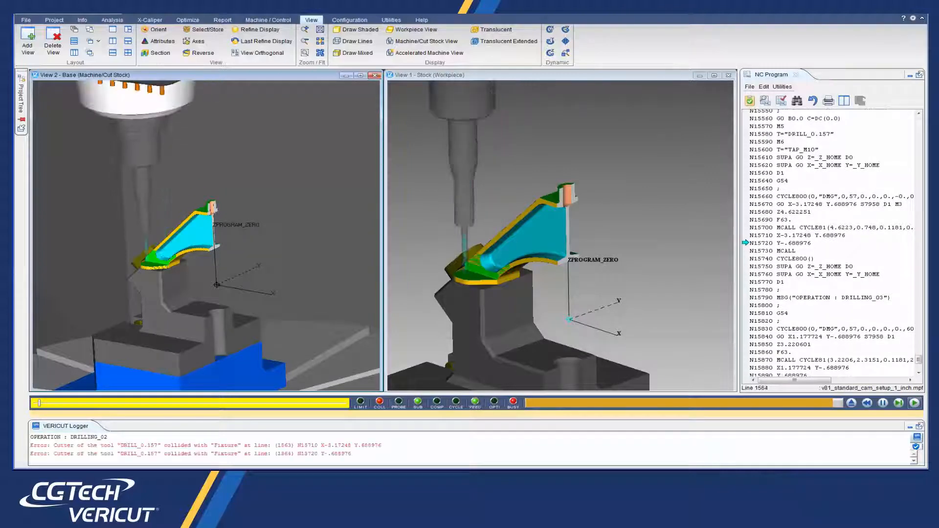
Step: Load the dmg_lasertec_65 project and rewind its toolpath to the program start
left_click(149, 19)
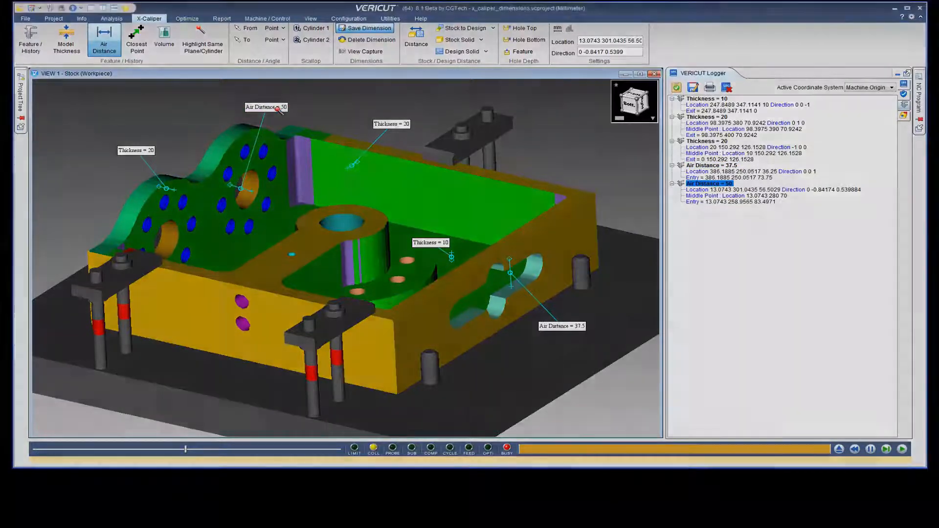
left_click(222, 19)
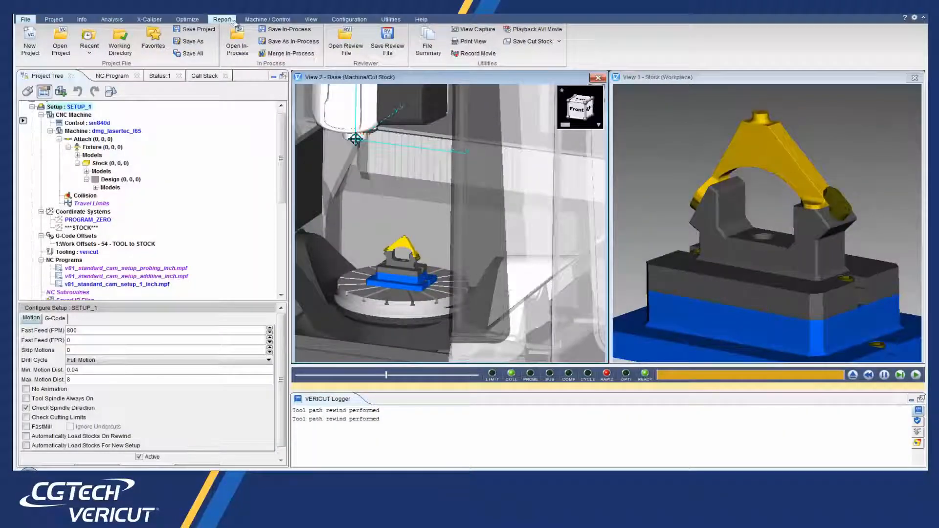
Step: In the report template's Page Setup, set top, left, right and bottom margins to 0.5 inch
left_click(428, 41)
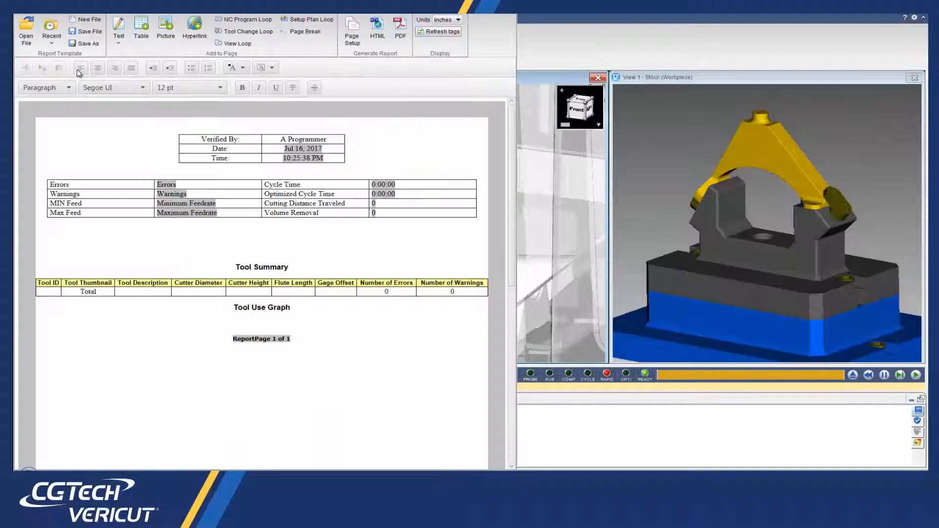
left_click(351, 30)
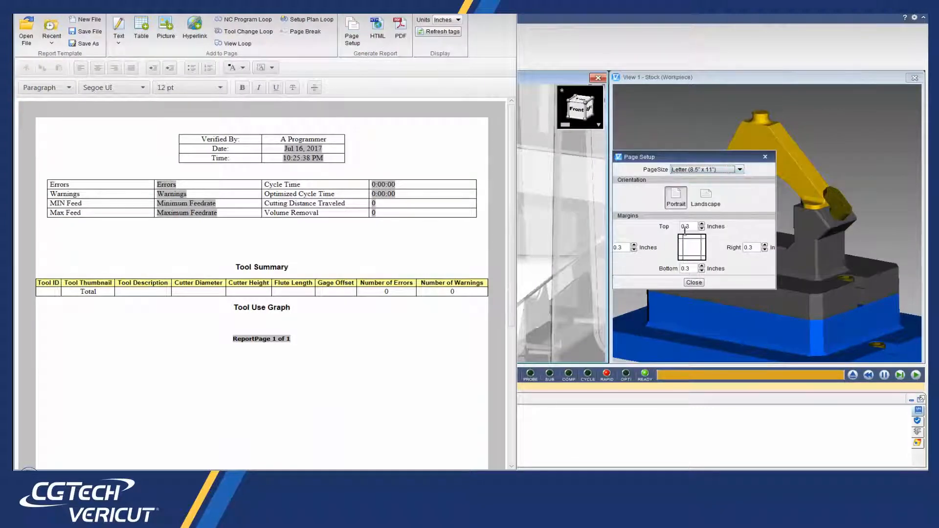
left_click(701, 223)
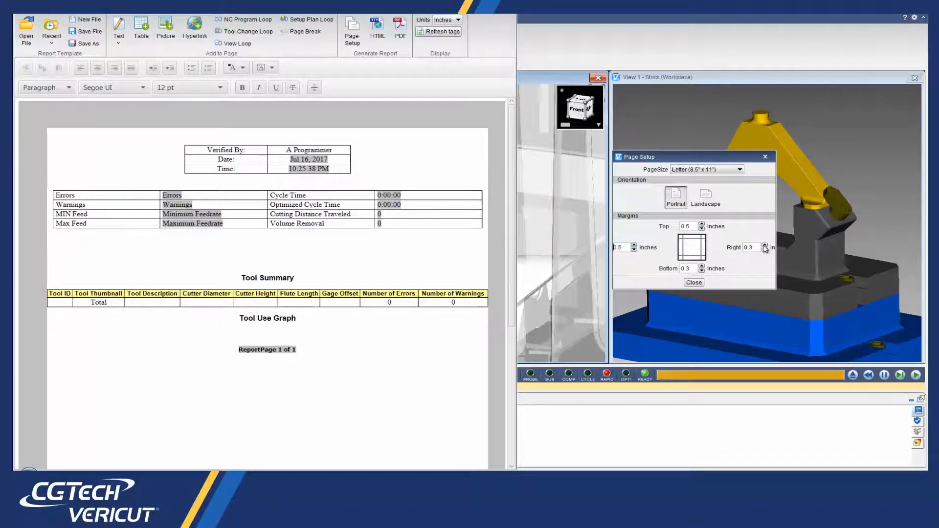
left_click(764, 245)
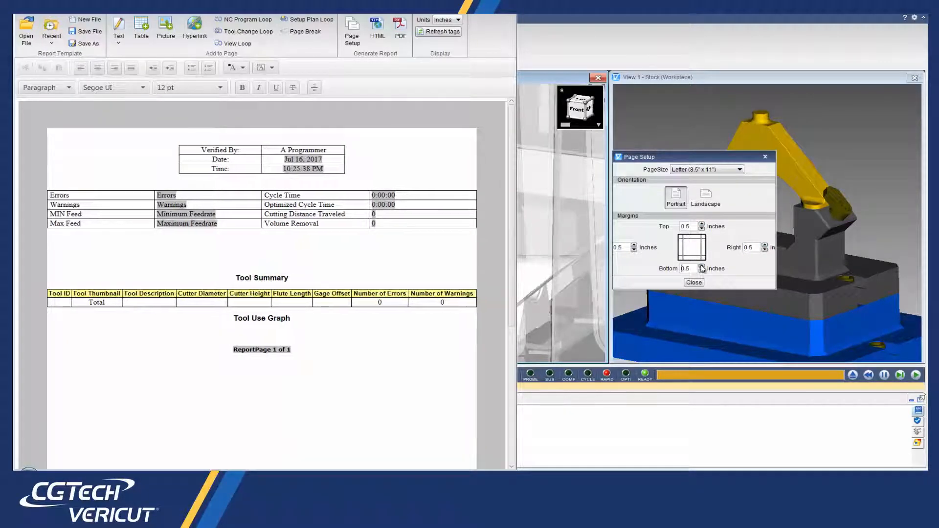
left_click(692, 282)
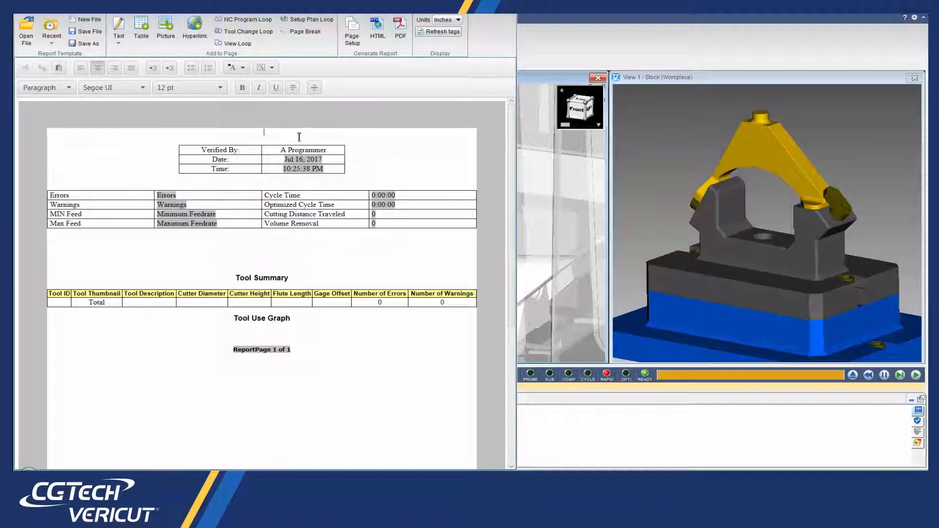
Step: Insert CGTech_Banner.png centred at the top of the report, sized about 7.38 x 0.72 inches
left_click(165, 29)
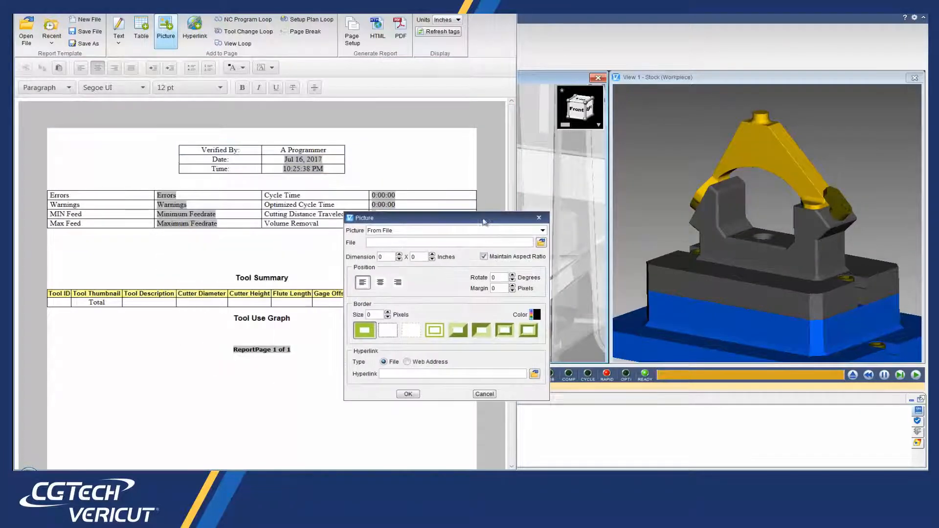
left_click(541, 243)
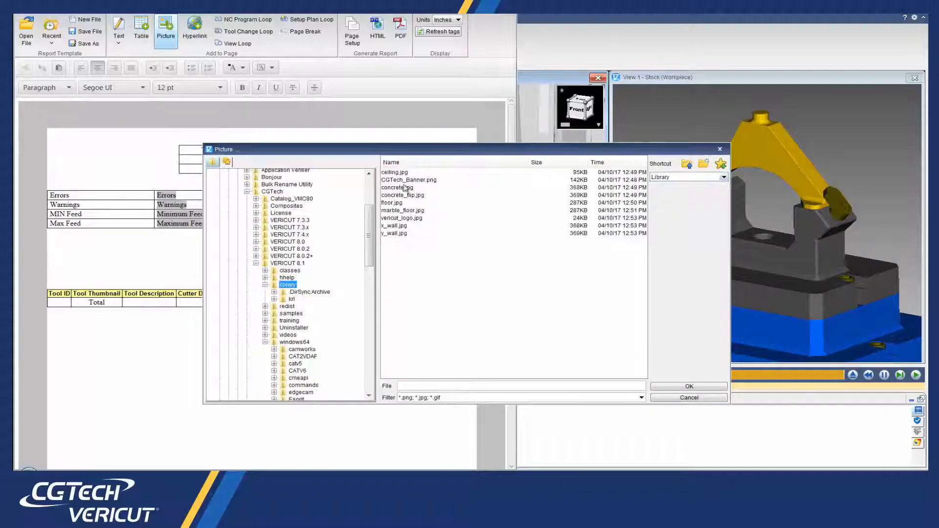
left_click(689, 385)
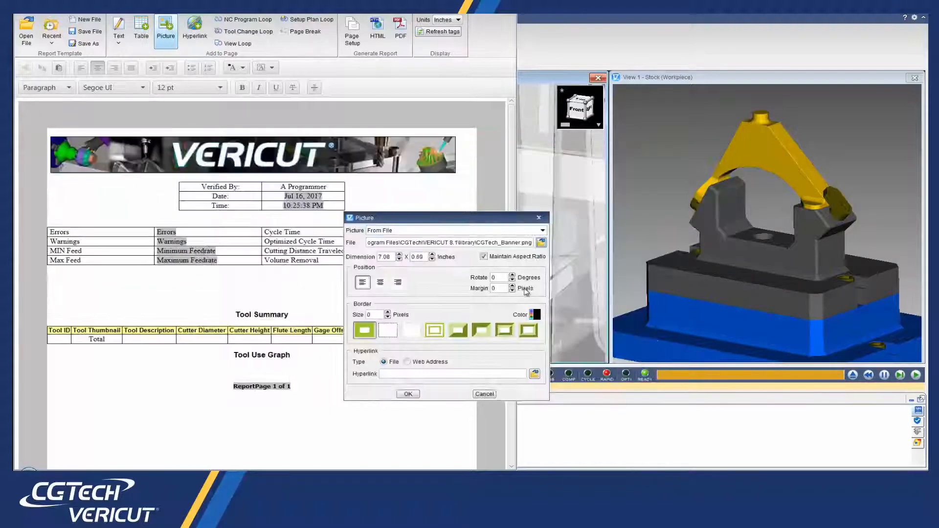
left_click(379, 282)
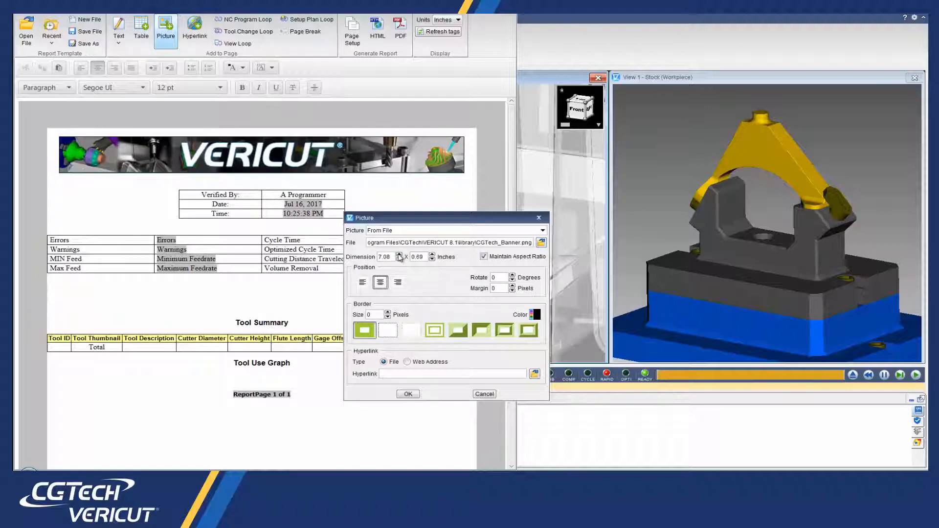
left_click(398, 254)
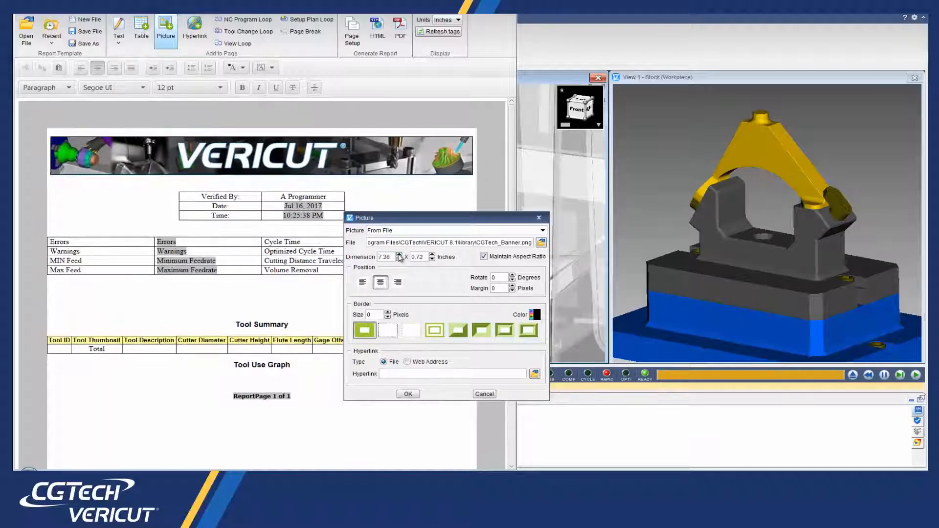
left_click(407, 394)
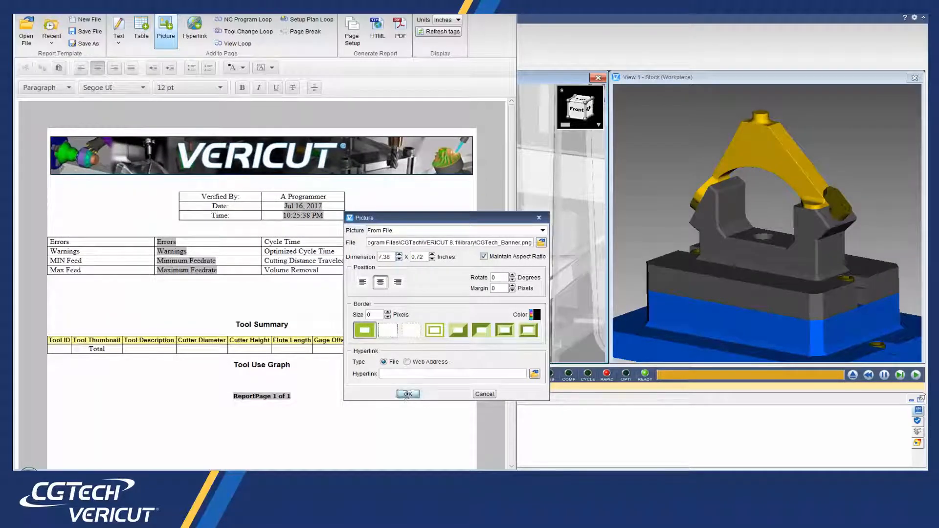
left_click(408, 393)
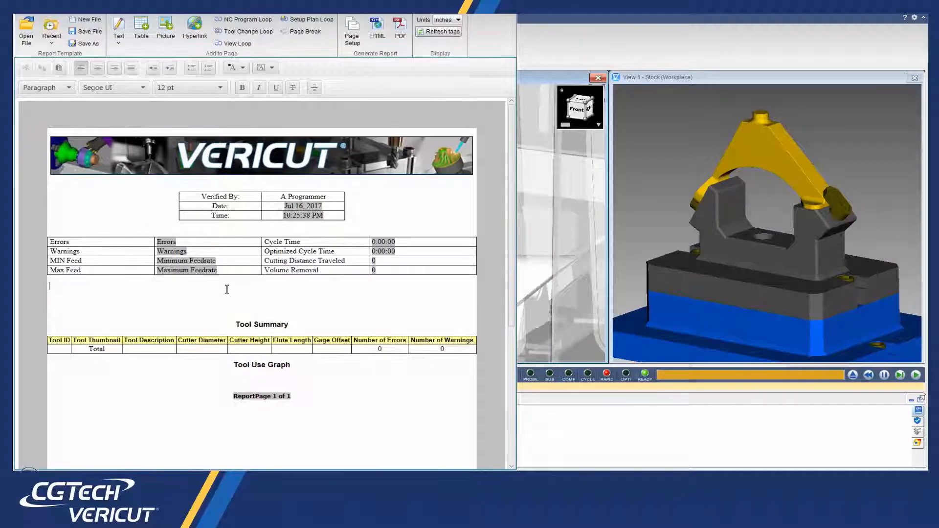
Step: Add a bold, centred Arial heading 'VERICUT File Summary' below the statistics table
type("VERICUT File")
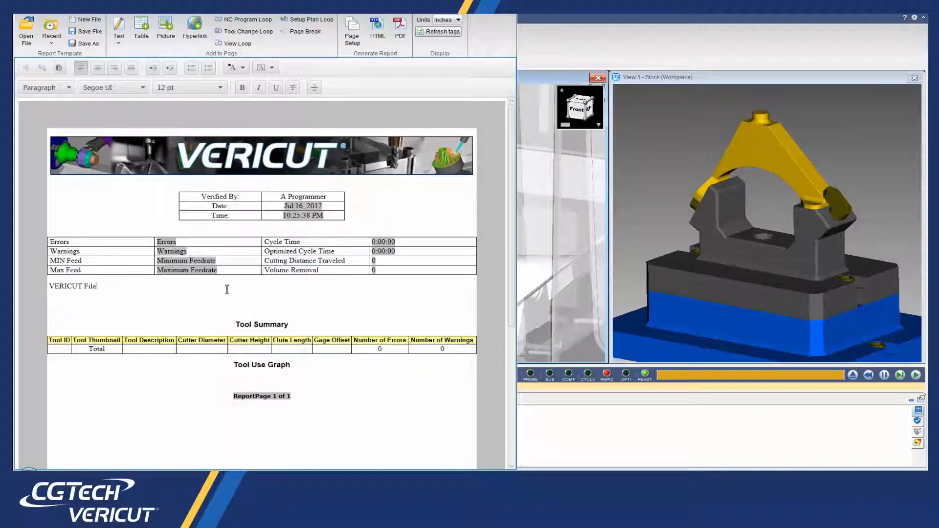
type("Summary")
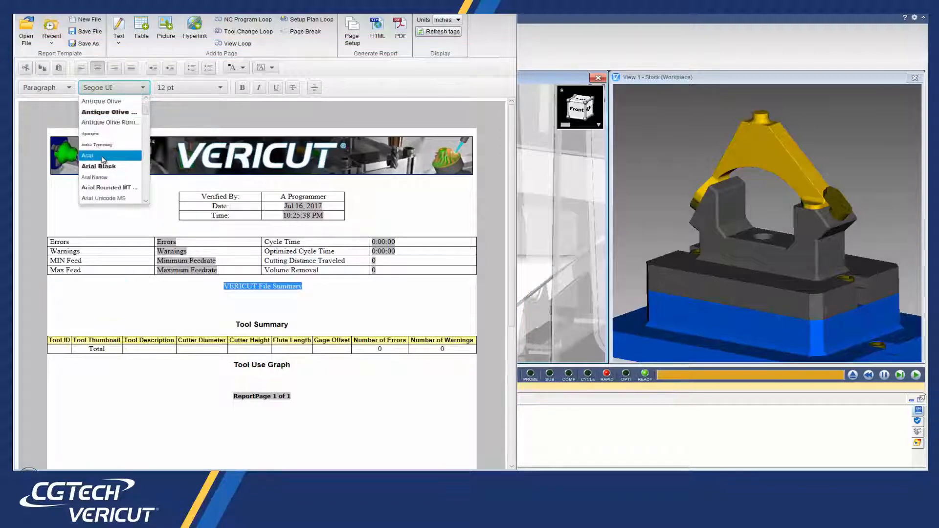
left_click(87, 156)
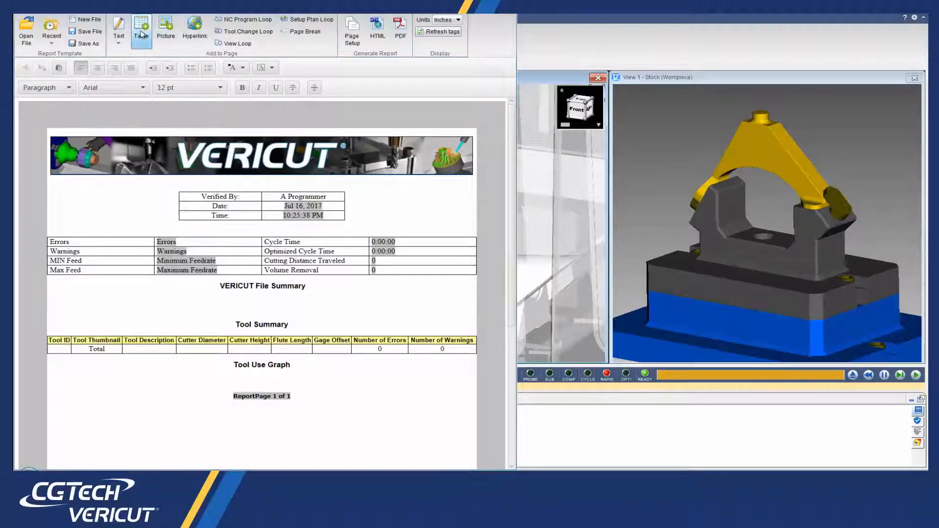
Step: Insert a File Summary Table listing each file type and its full path beneath the heading
left_click(141, 30)
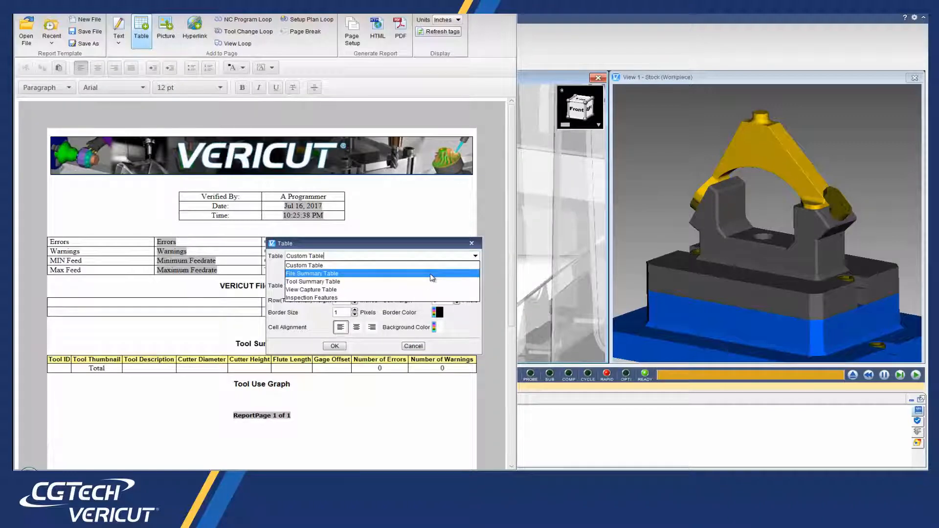
left_click(311, 273)
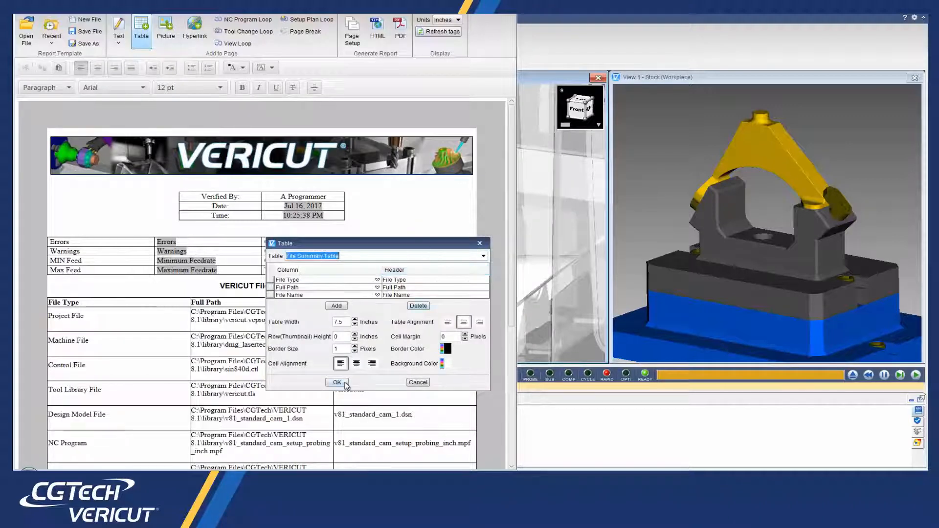
left_click(337, 382)
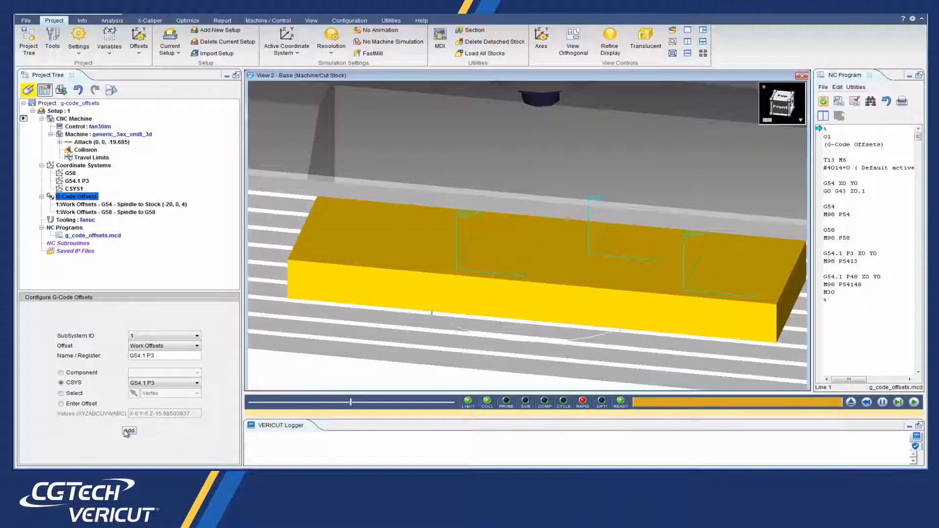
Step: Add work offsets G54.1 P3 and G54.1 P48 (spindle to CSYS1) to the G-Code Offsets
left_click(129, 431)
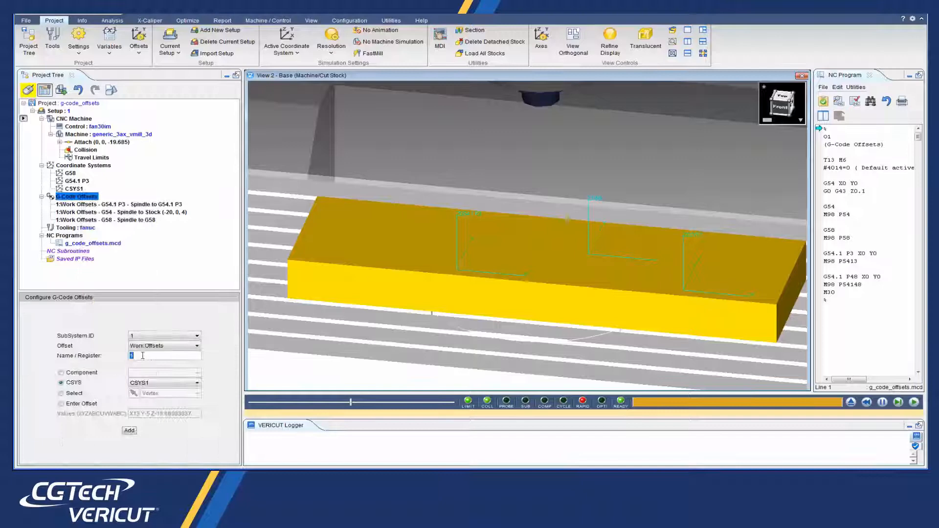
type("G54.1")
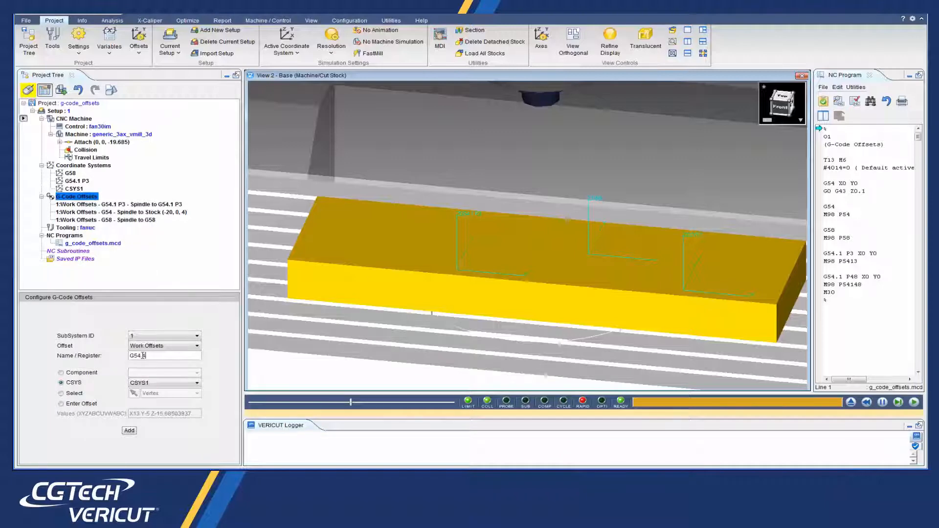
type("G54.4 P48")
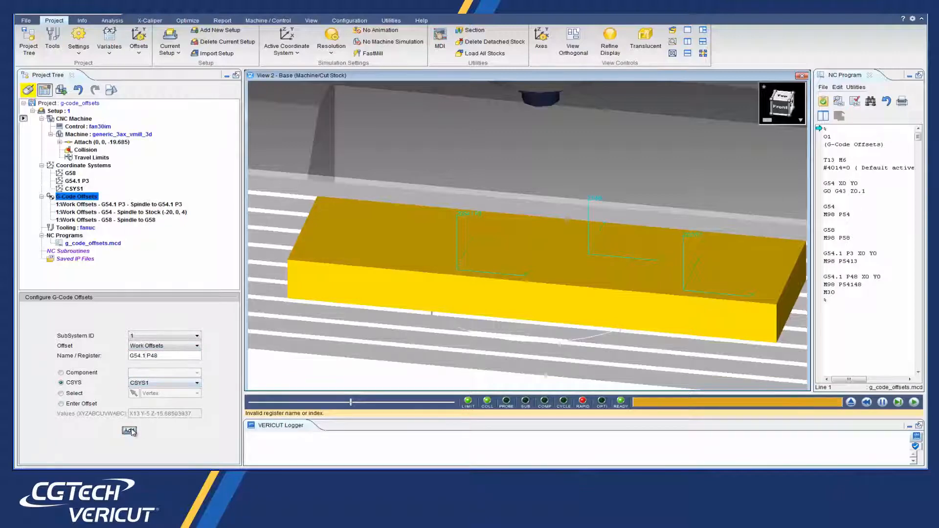
left_click(128, 431)
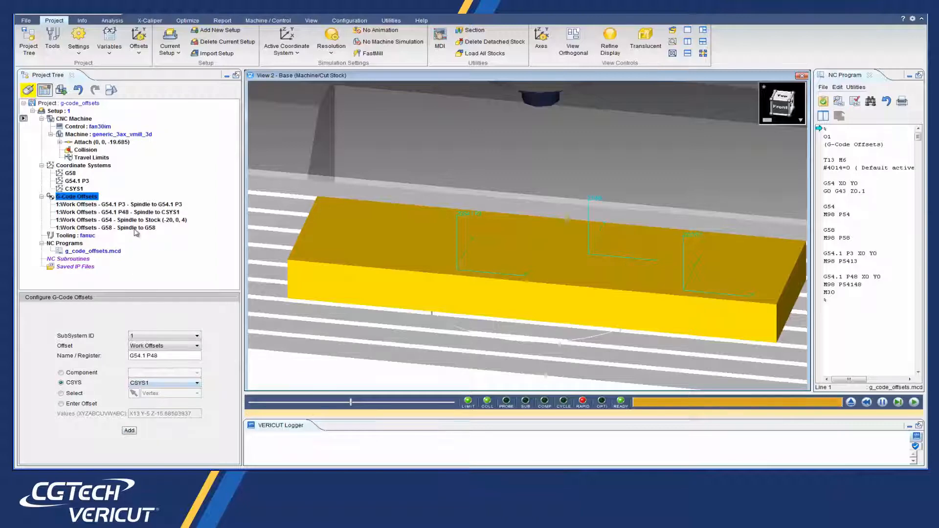
left_click(107, 228)
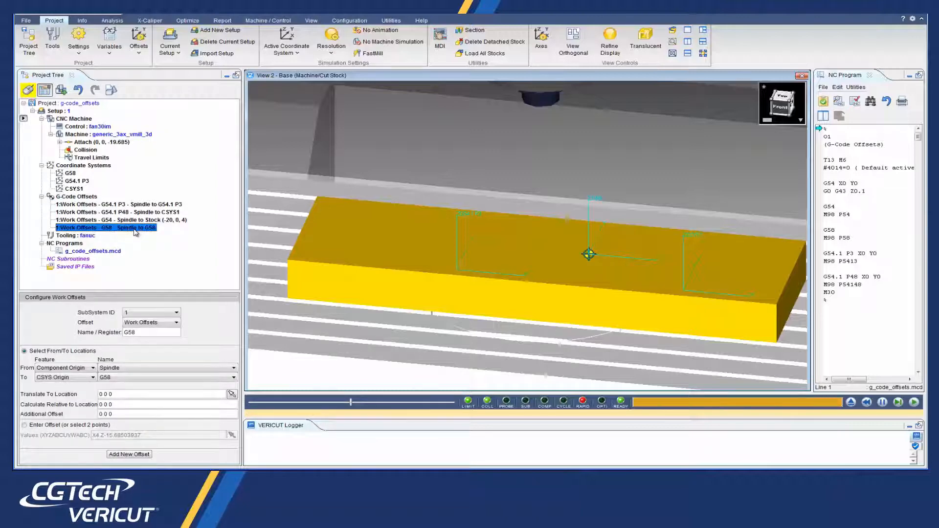
left_click(120, 220)
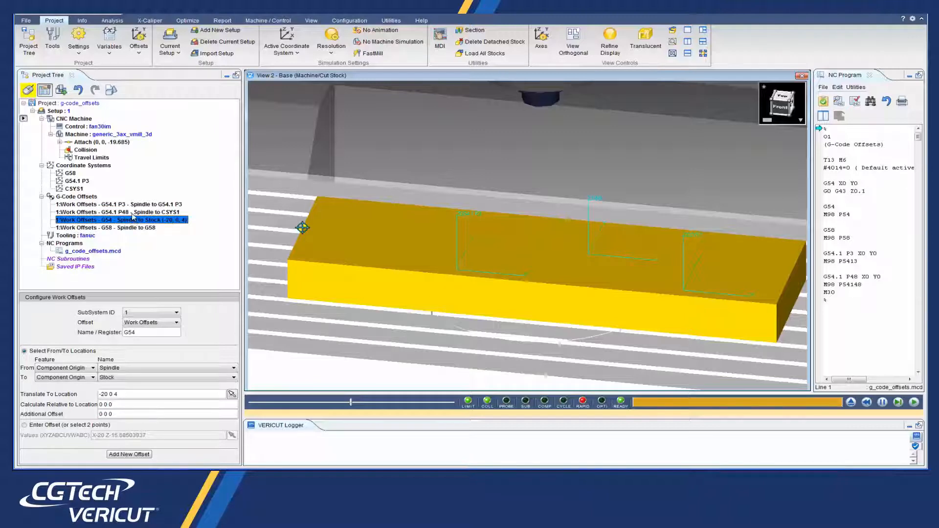
left_click(119, 212)
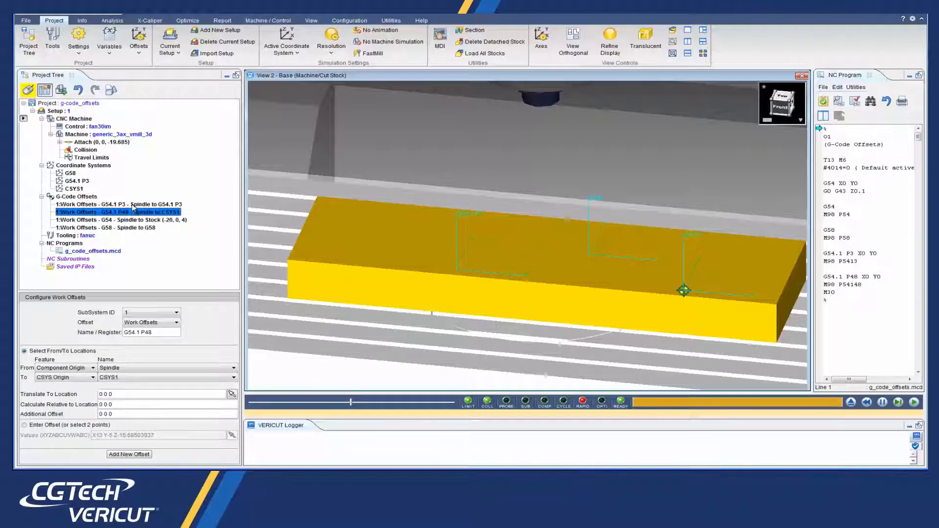
left_click(113, 204)
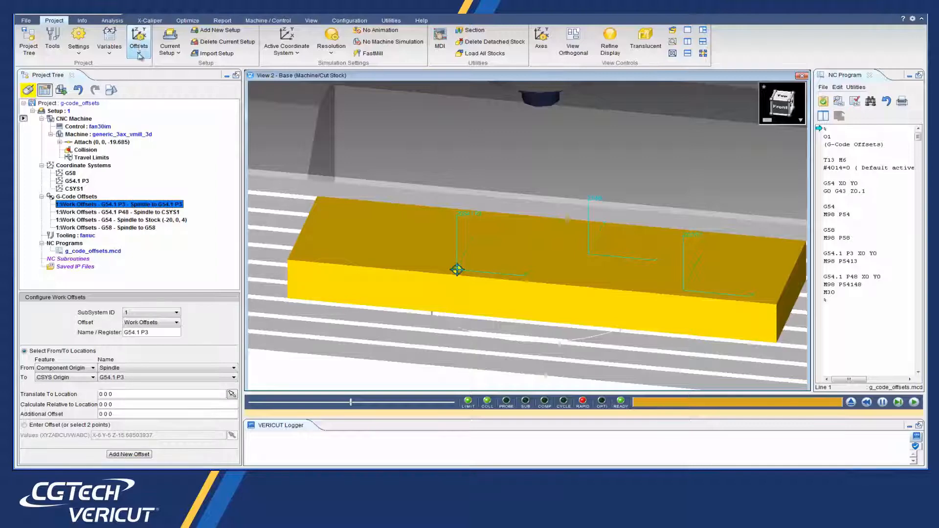
Step: Review the Offsets window, then rewind and run the program to engrave G54, G58 and G54.1 P3 labels on the stock
left_click(138, 39)
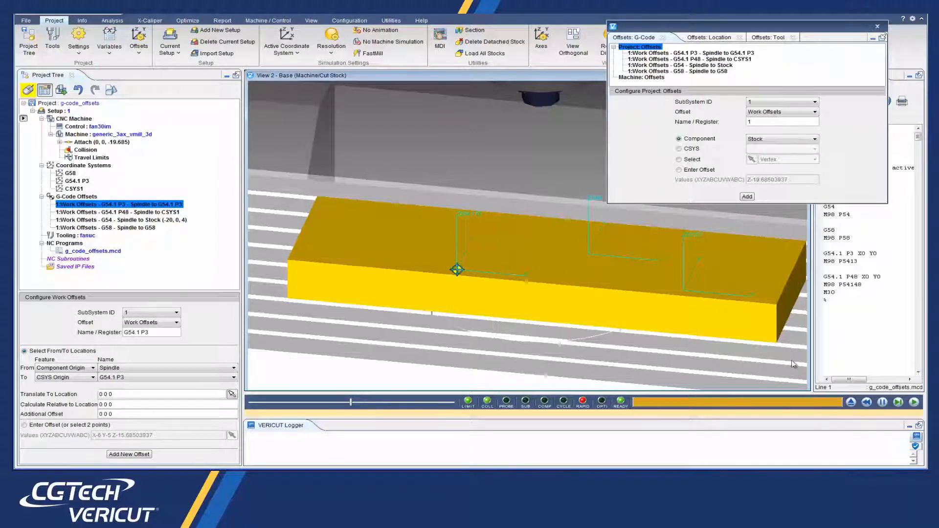
left_click(913, 402)
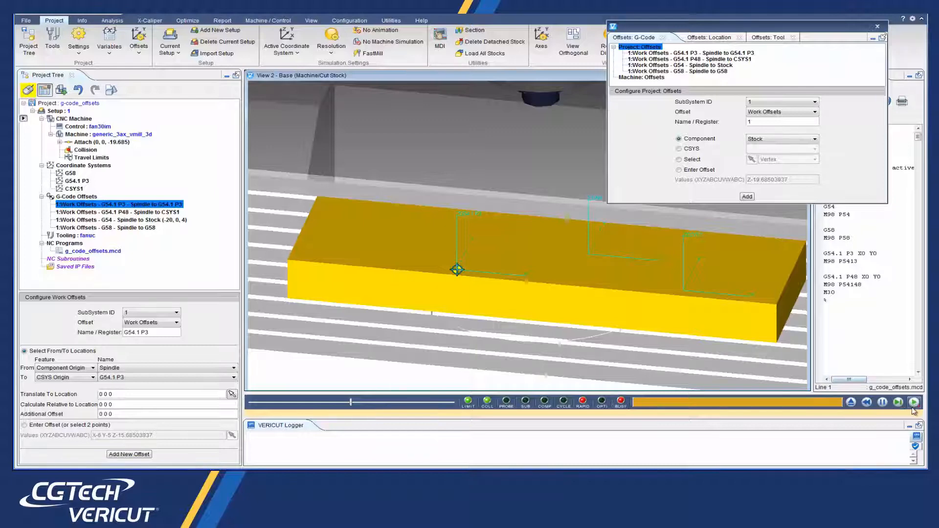
left_click(913, 402)
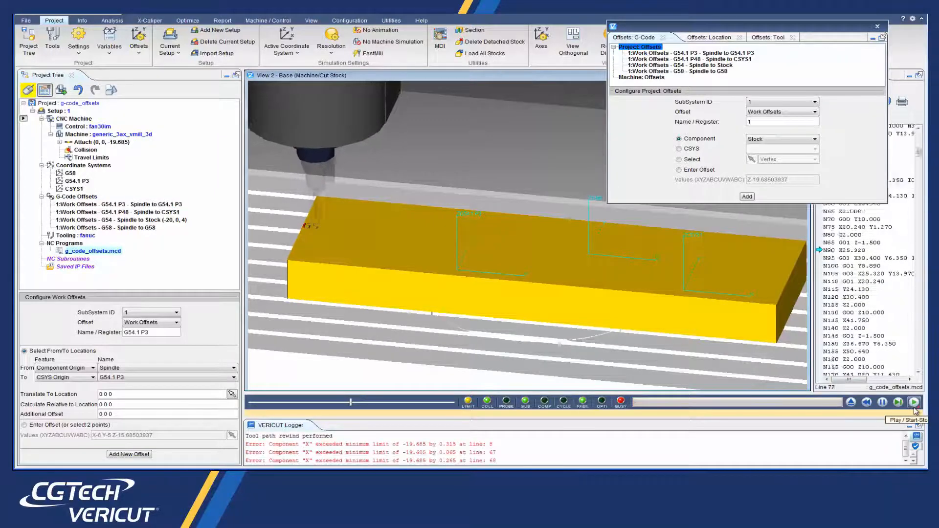
left_click(913, 402)
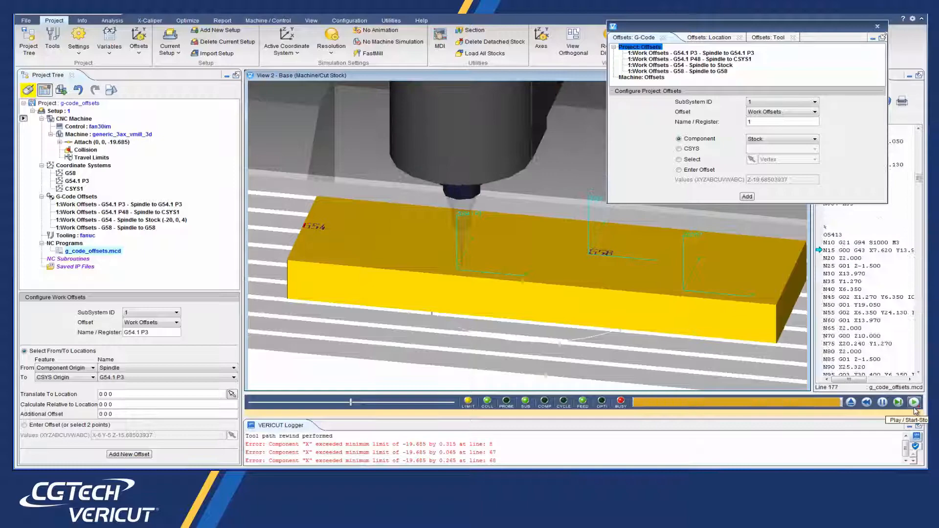
left_click(914, 402)
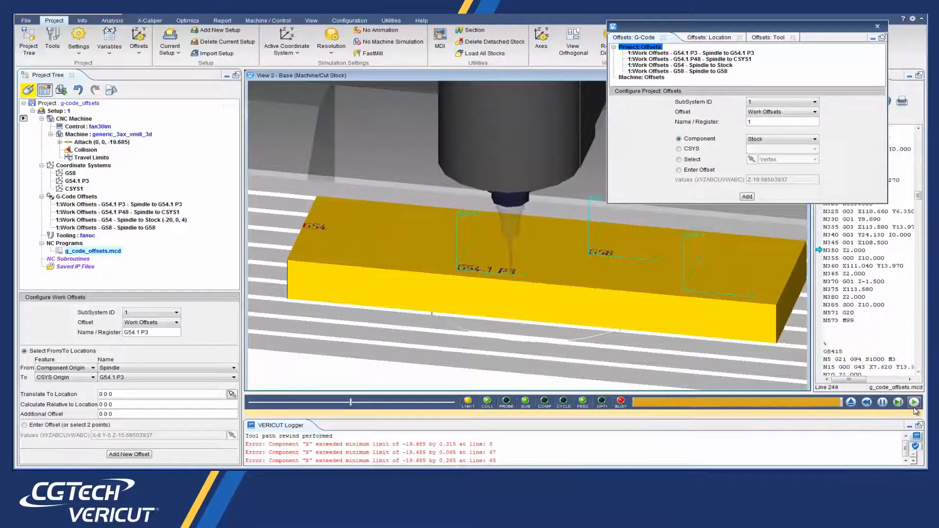
left_click(912, 402)
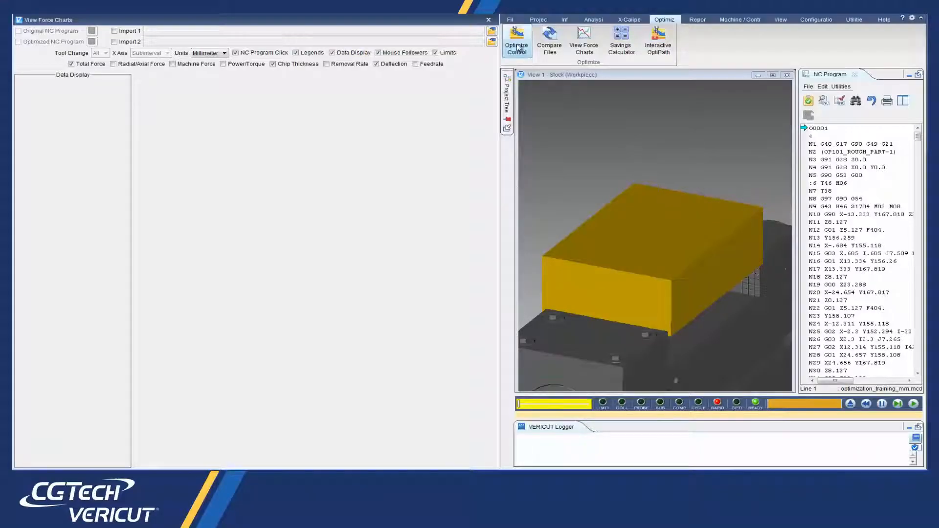
Step: Set Force Mode to Optimize in Optimize Control, then rewind and run the program with optimization active
left_click(515, 41)
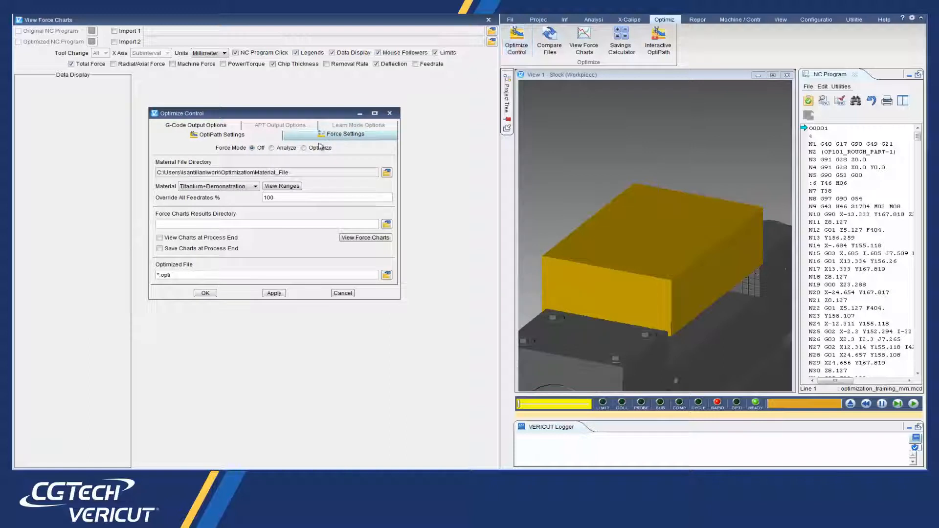
left_click(304, 148)
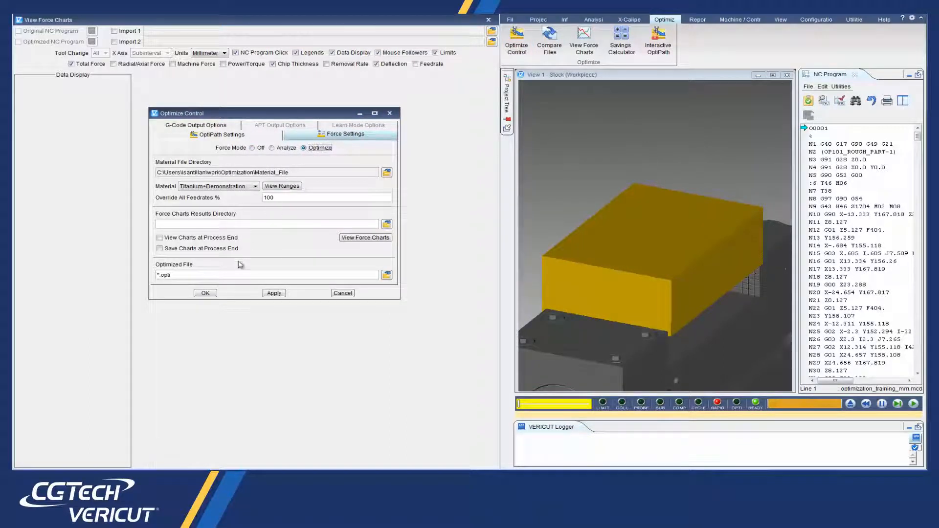
left_click(205, 292)
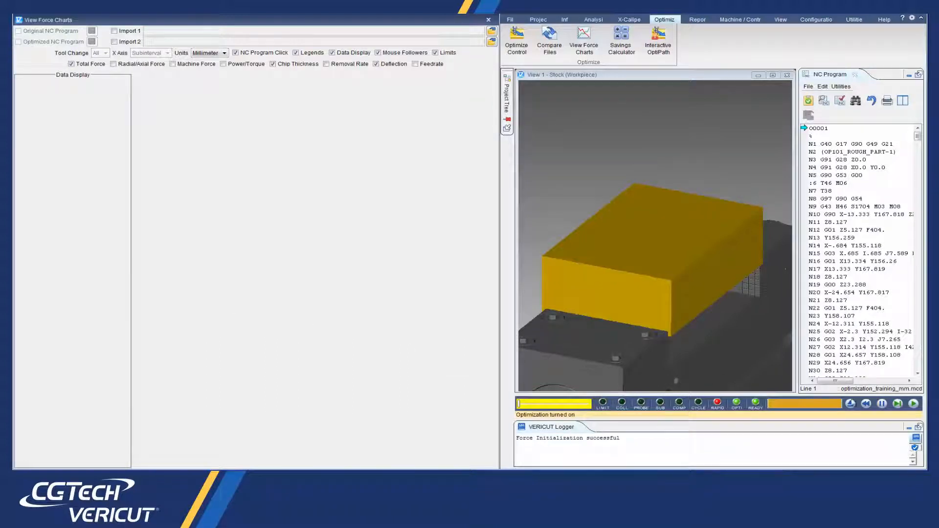
left_click(866, 403)
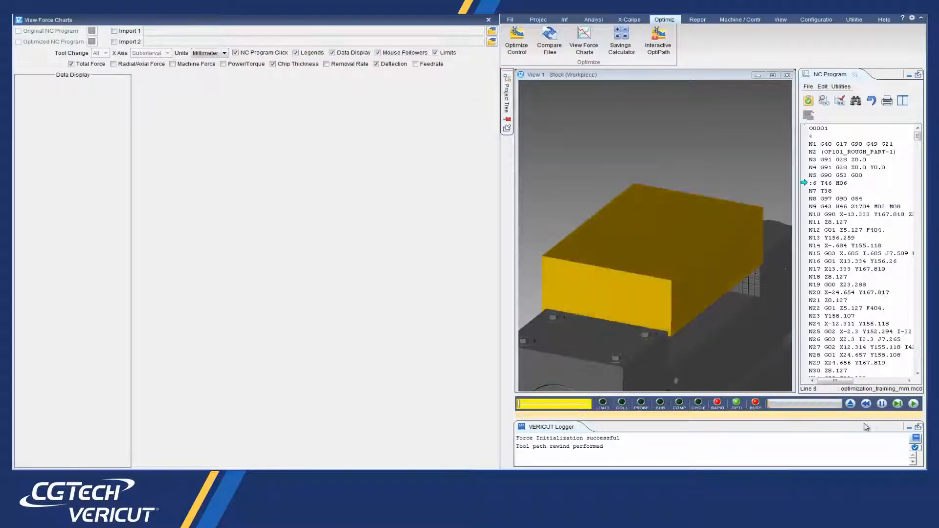
left_click(913, 403)
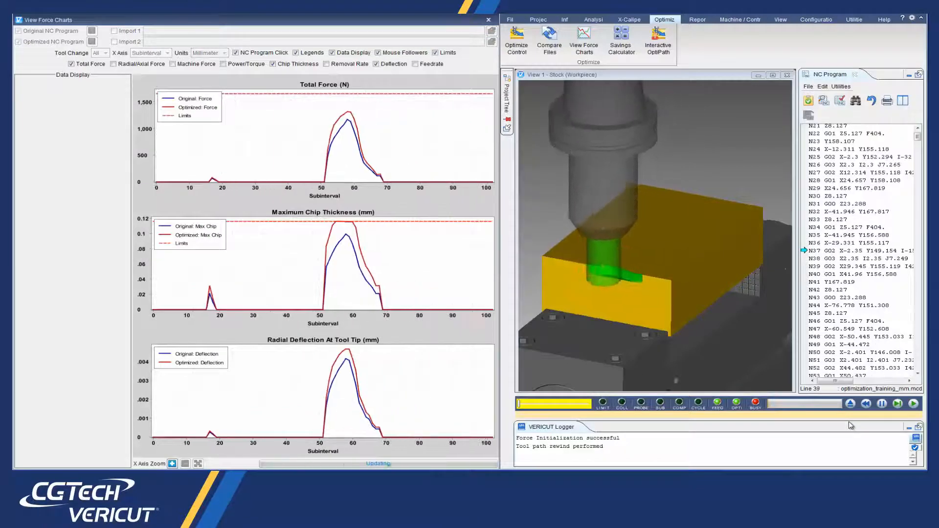
Step: Run the simulation to the end so the charts compare original and optimized force across the whole toolpath
left_click(913, 404)
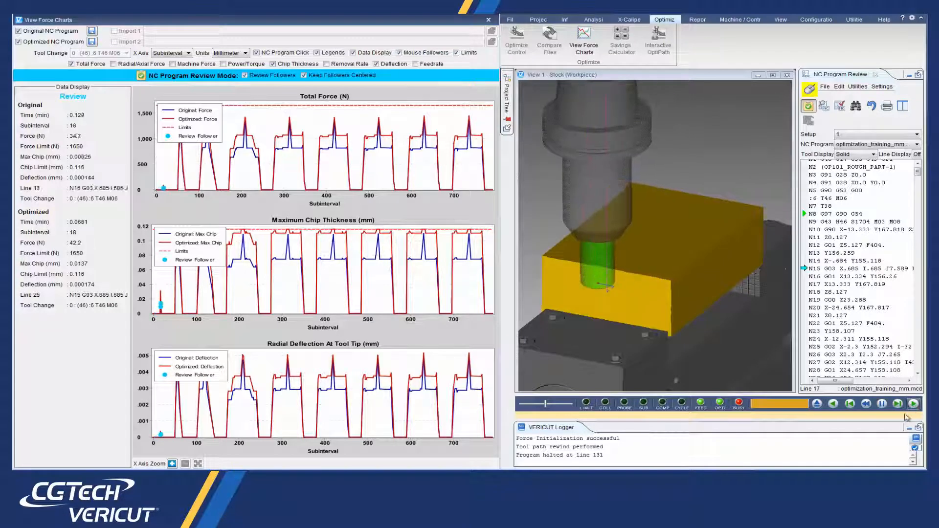
Step: Step the review playback forward so the followers trace force, chip thickness and deflection along the toolpath
left_click(914, 403)
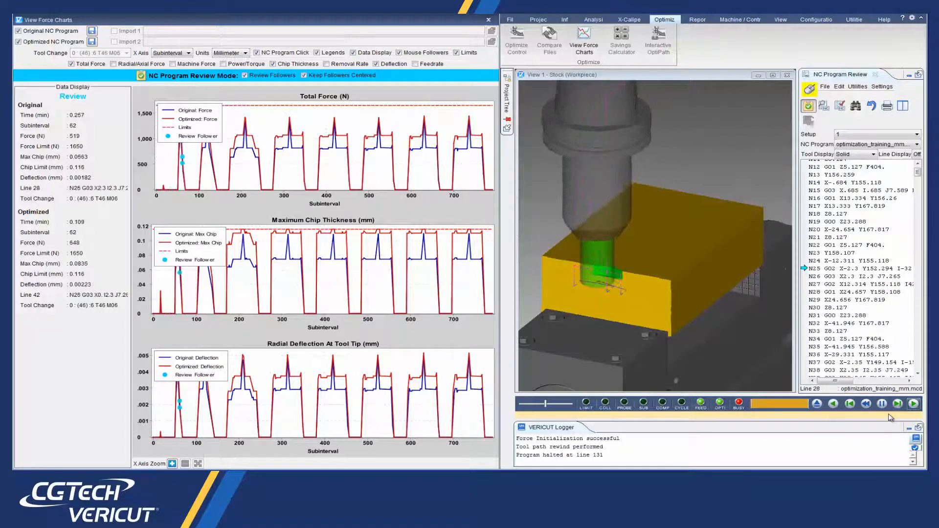
left_click(914, 403)
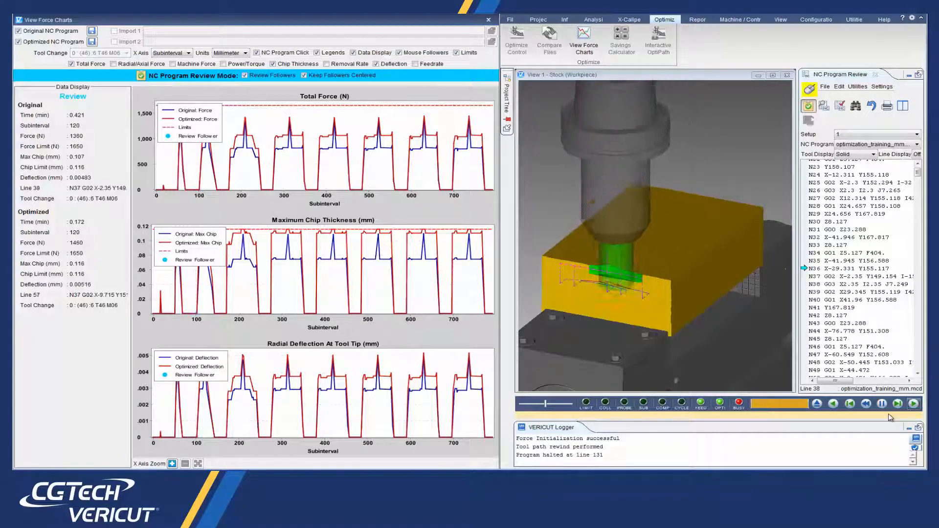
left_click(913, 403)
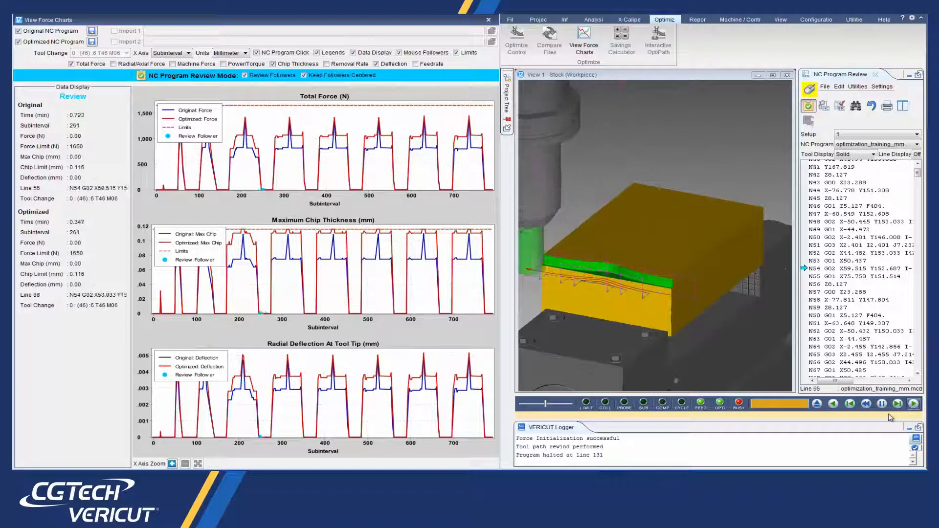
left_click(896, 403)
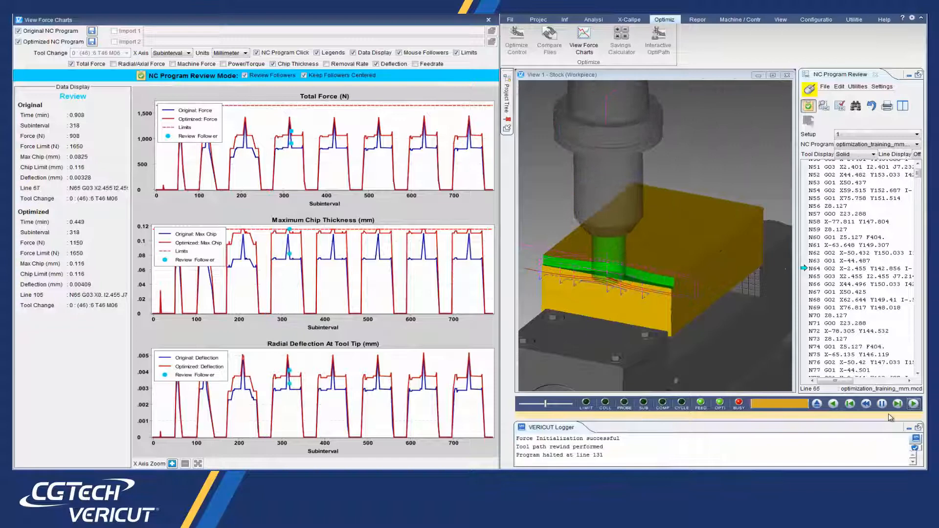
left_click(896, 403)
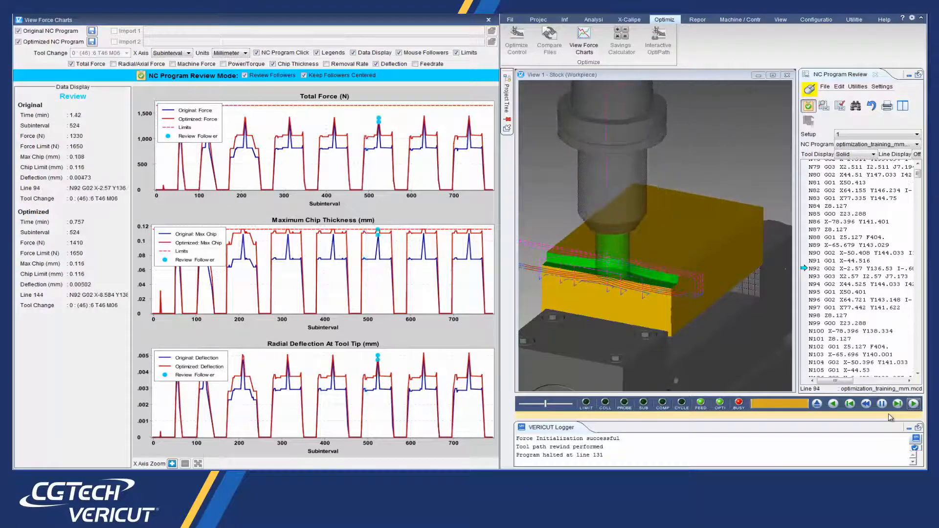
left_click(898, 404)
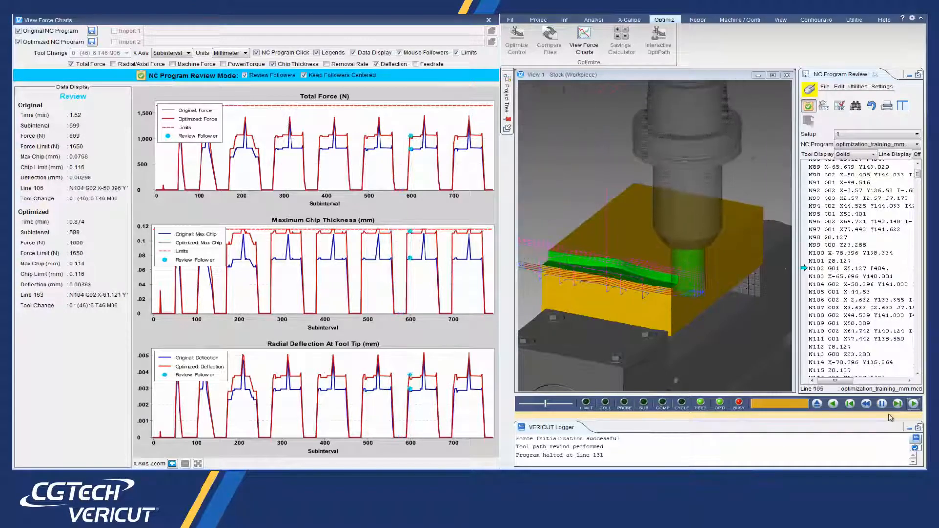
left_click(912, 403)
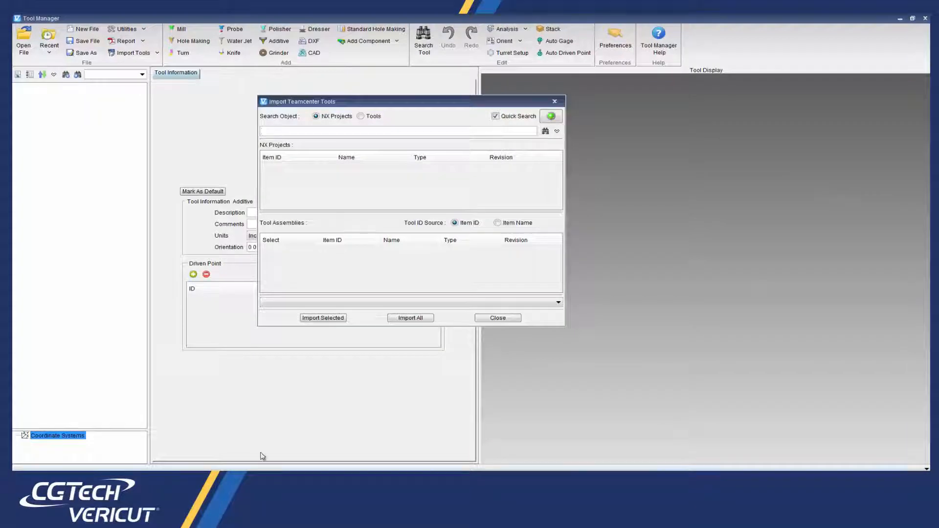
Step: Quick-search Teamcenter NX projects for m000032* to list its tool assemblies
left_click(399, 130)
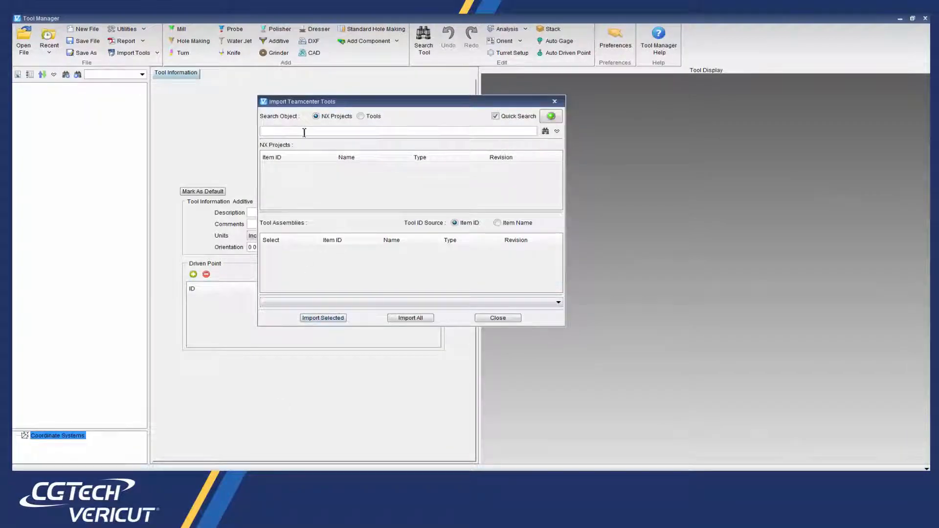
type("m0000")
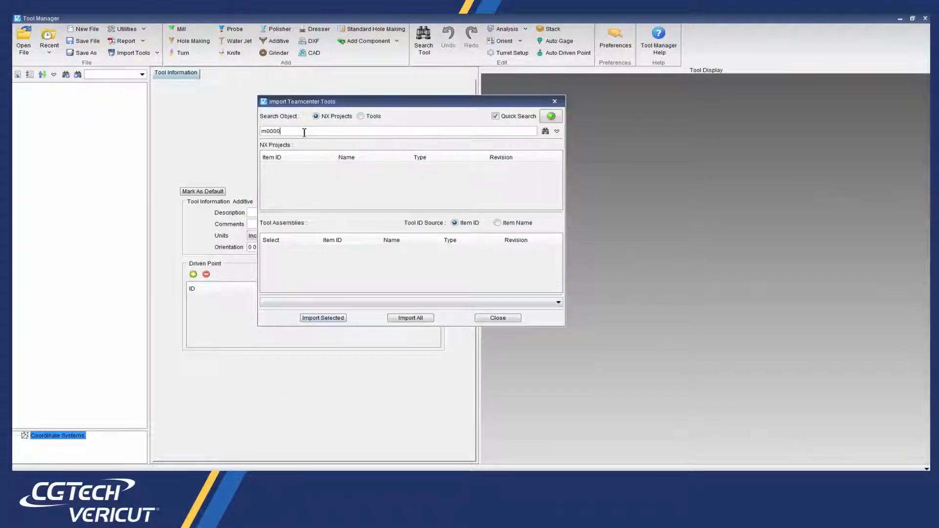
type("32*")
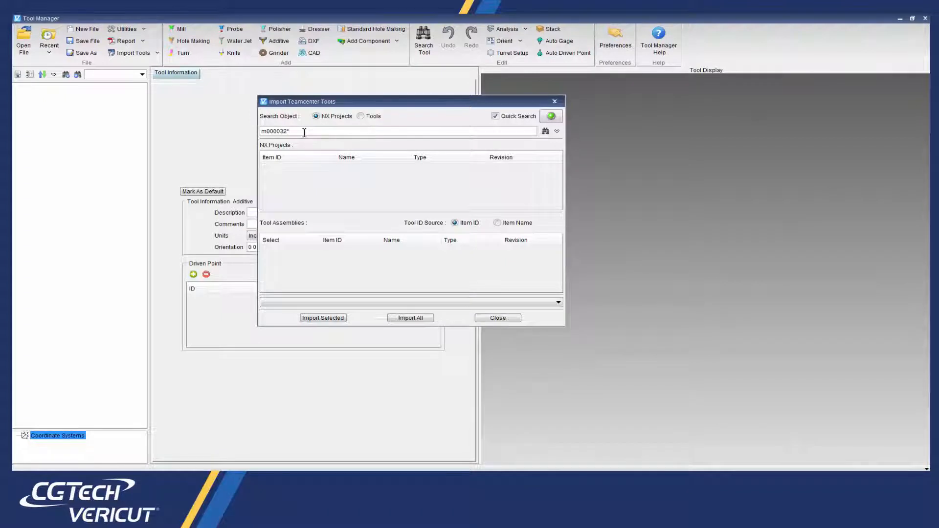
mouse_move(529, 131)
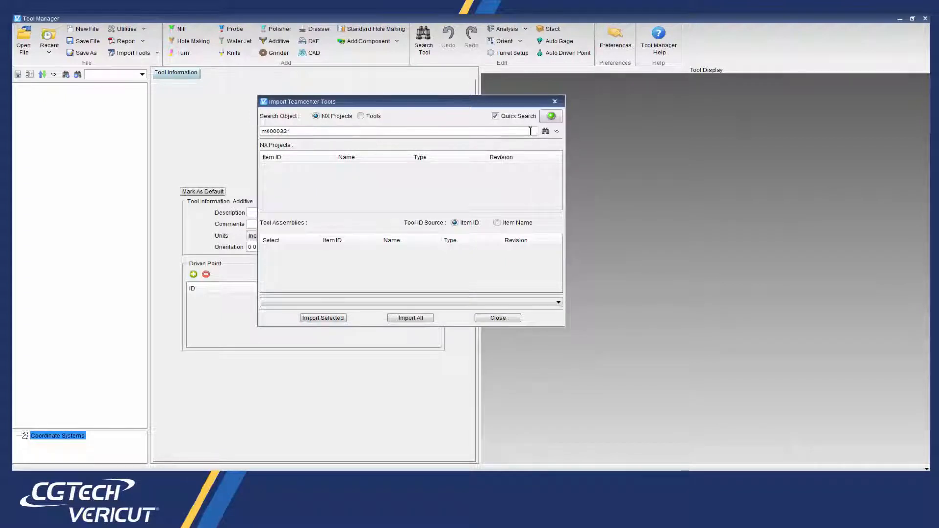
left_click(545, 131)
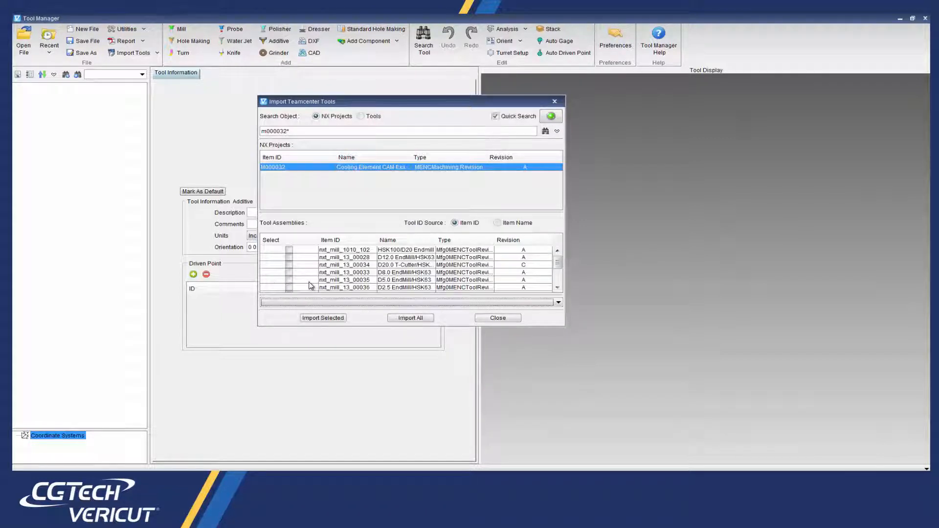
mouse_move(302, 255)
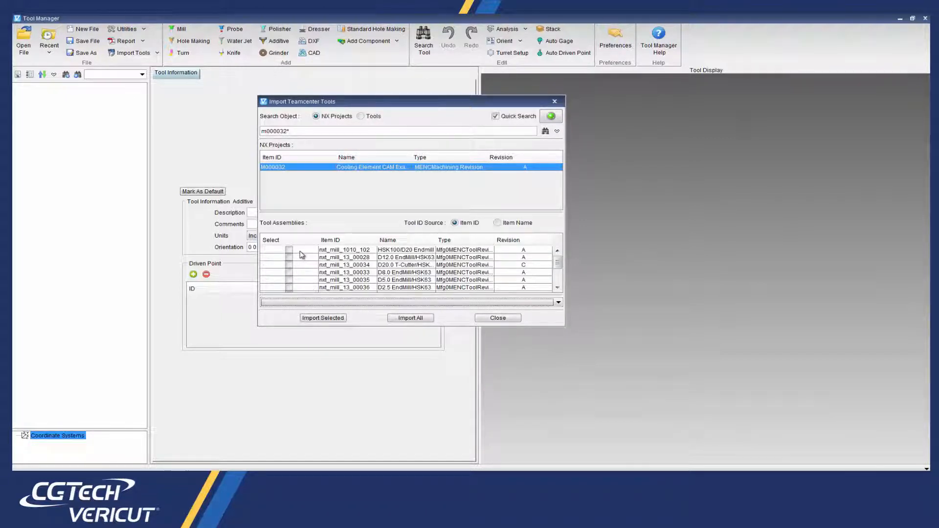
mouse_move(500, 263)
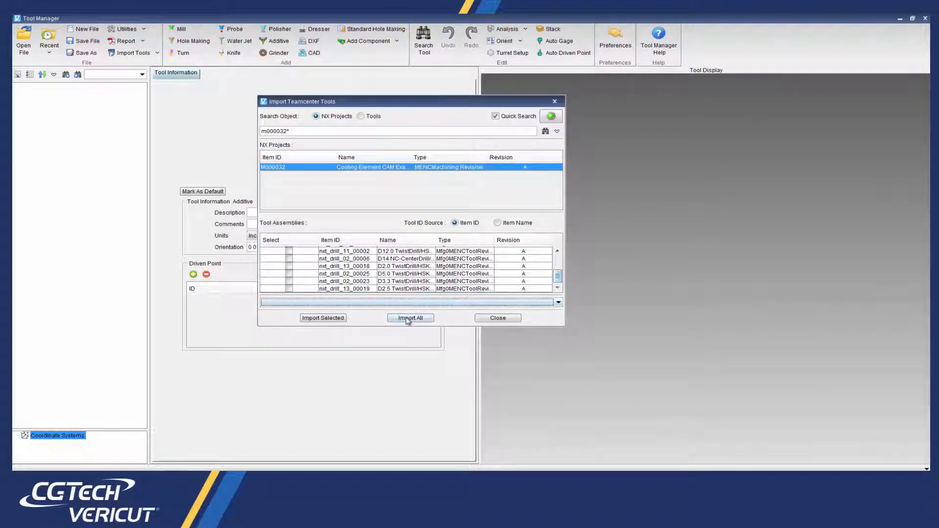
Step: Import all m000032 tool assemblies and expand each to show cutter and holder components
left_click(410, 317)
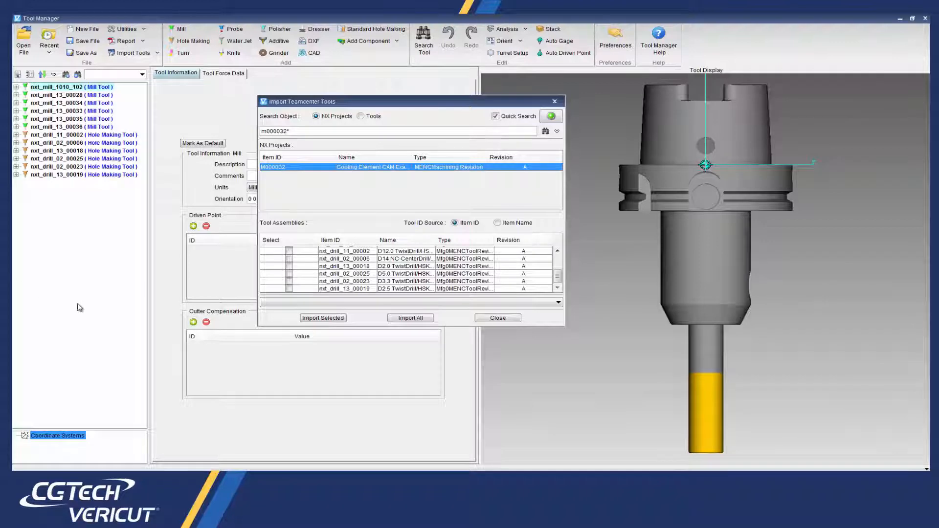
mouse_move(93, 243)
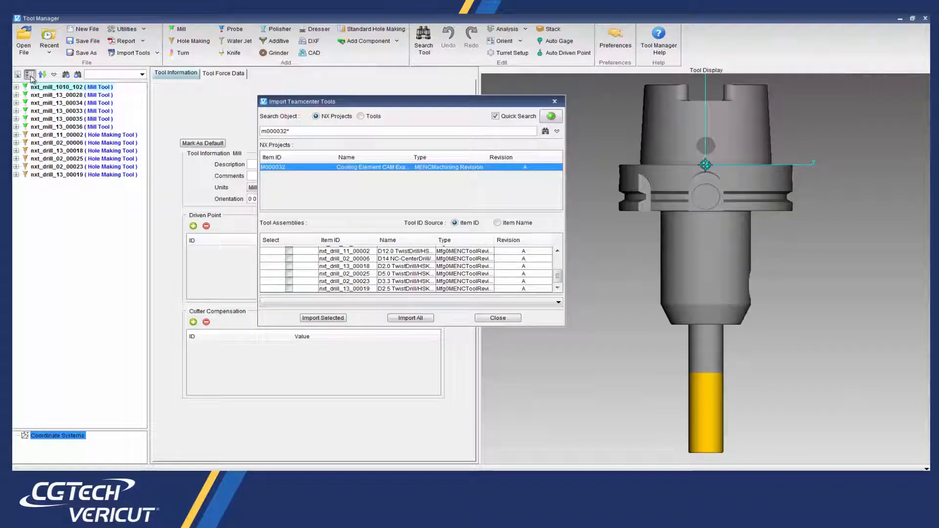
left_click(31, 74)
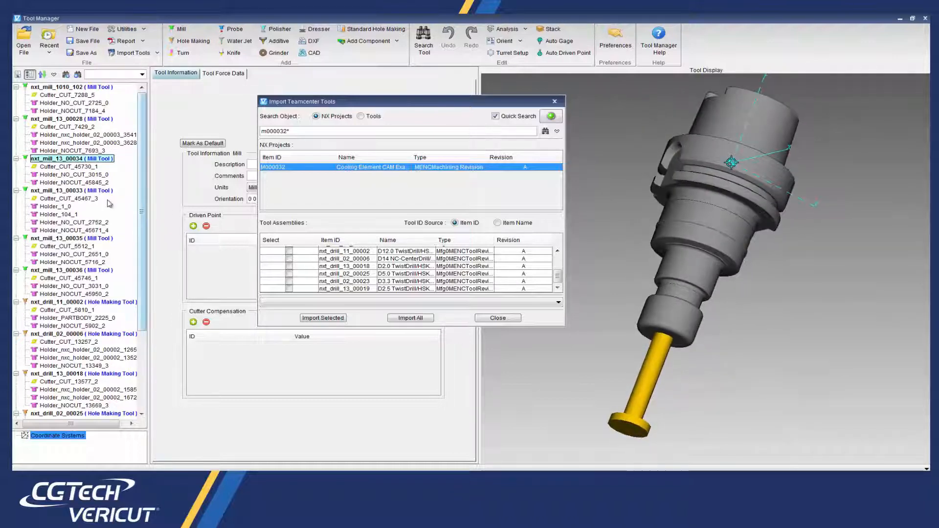
Step: Close Tool Manager and return to the main window with the additive laser project loaded
left_click(71, 270)
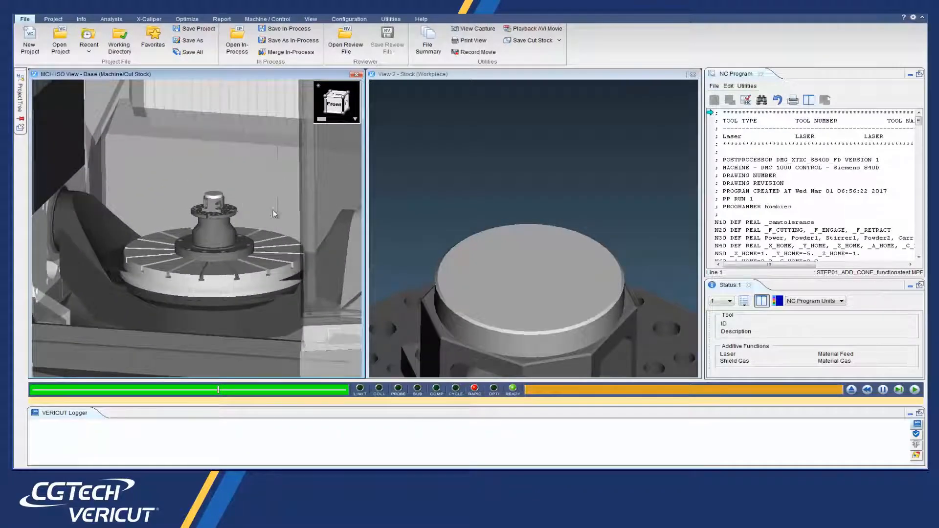
mouse_move(871, 379)
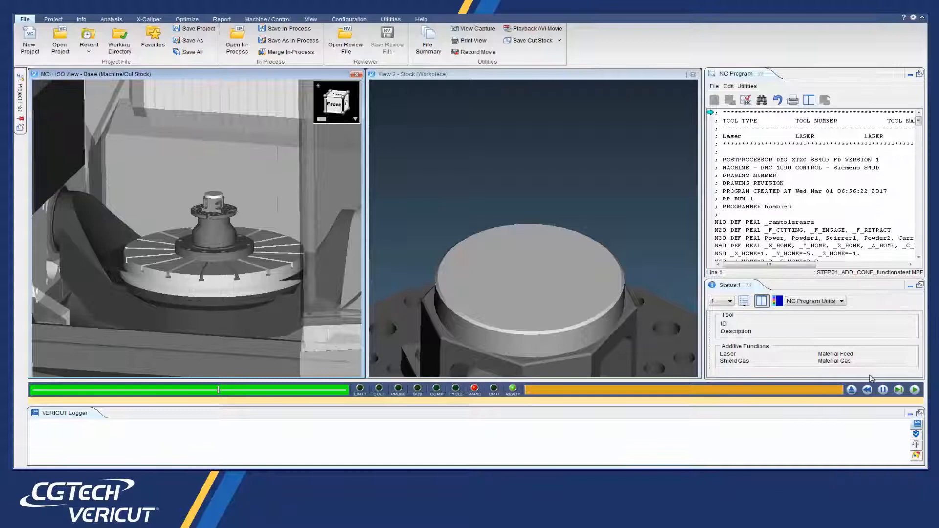
Step: Run the simulation to deposit the cone with the laser head and turn it
left_click(916, 390)
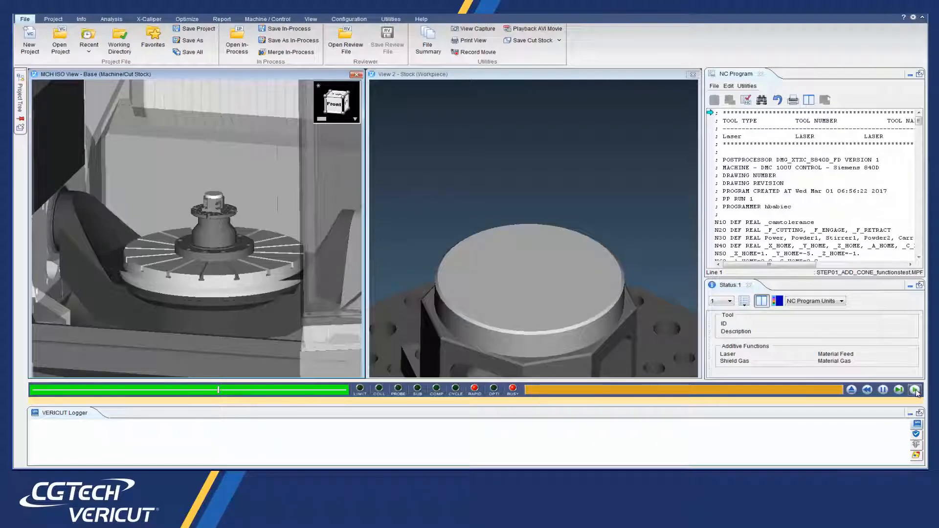
left_click(914, 389)
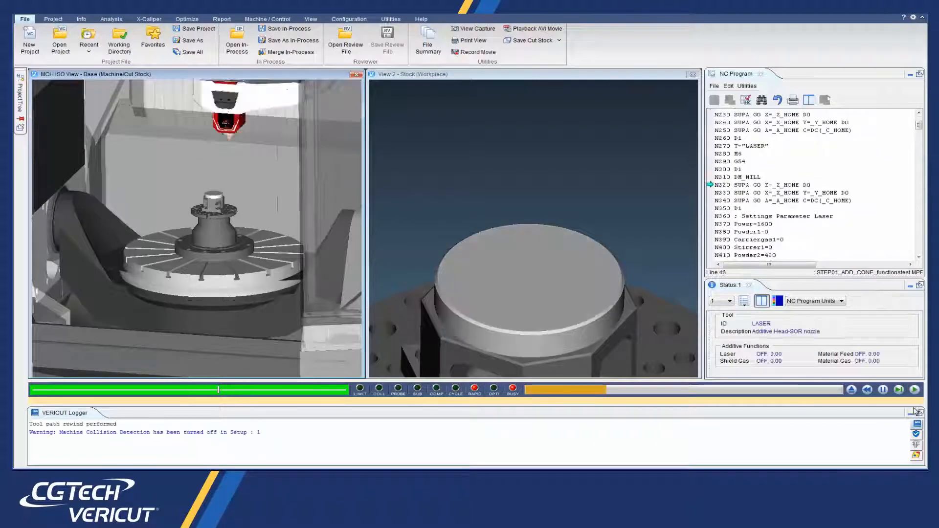
left_click(915, 390)
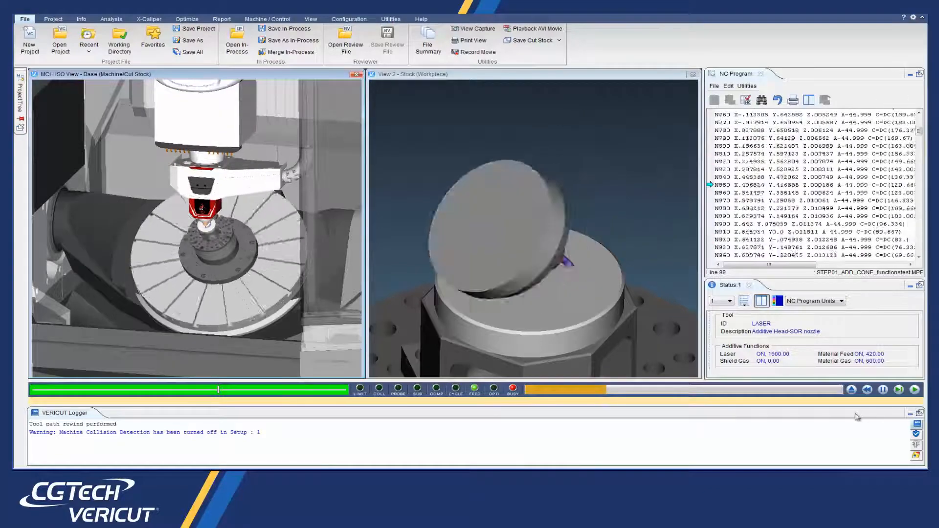
left_click(915, 390)
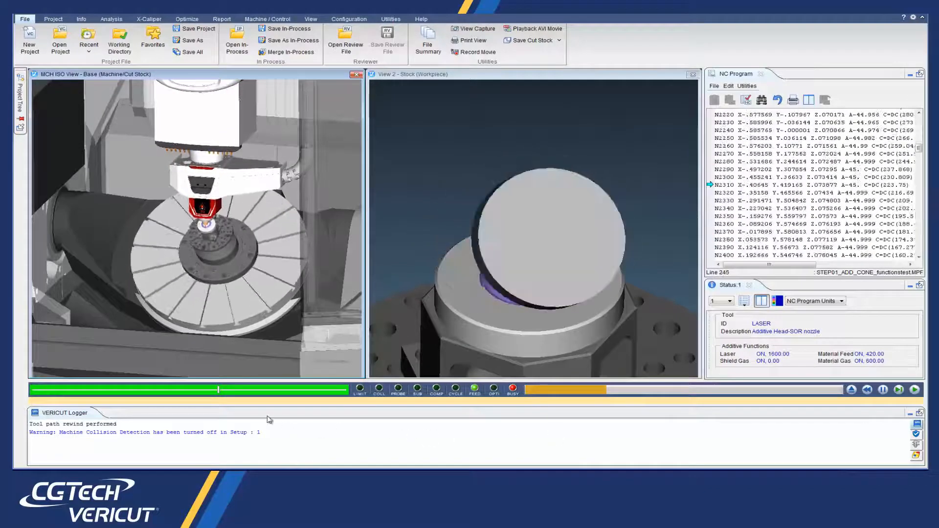
left_click(916, 390)
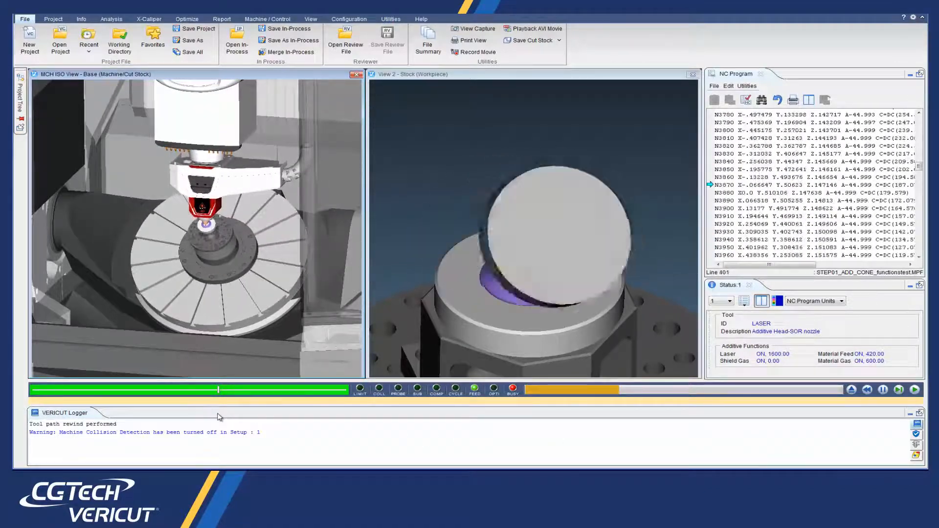
left_click(913, 391)
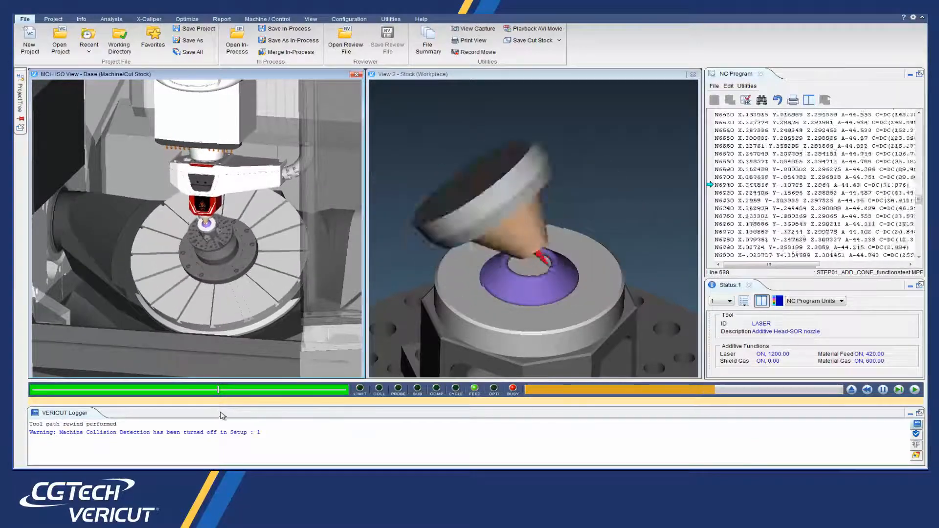
left_click(915, 391)
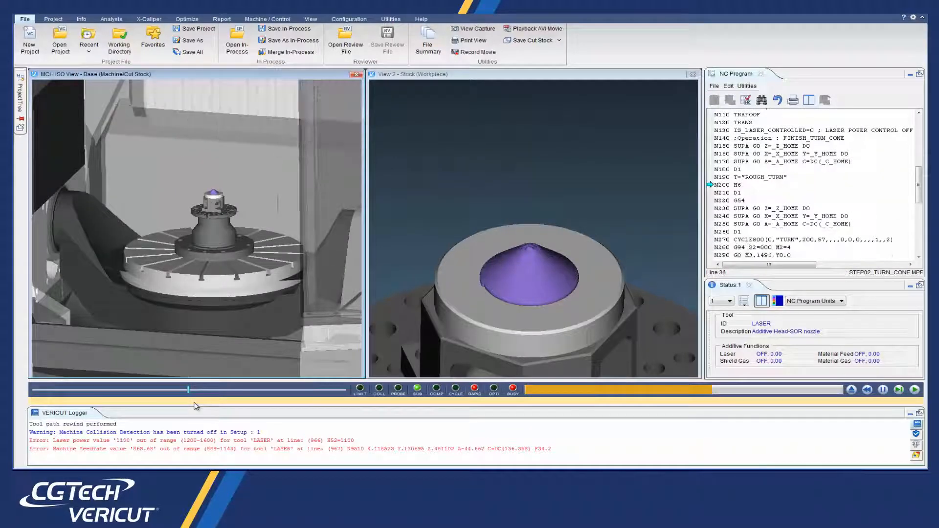
left_click(916, 390)
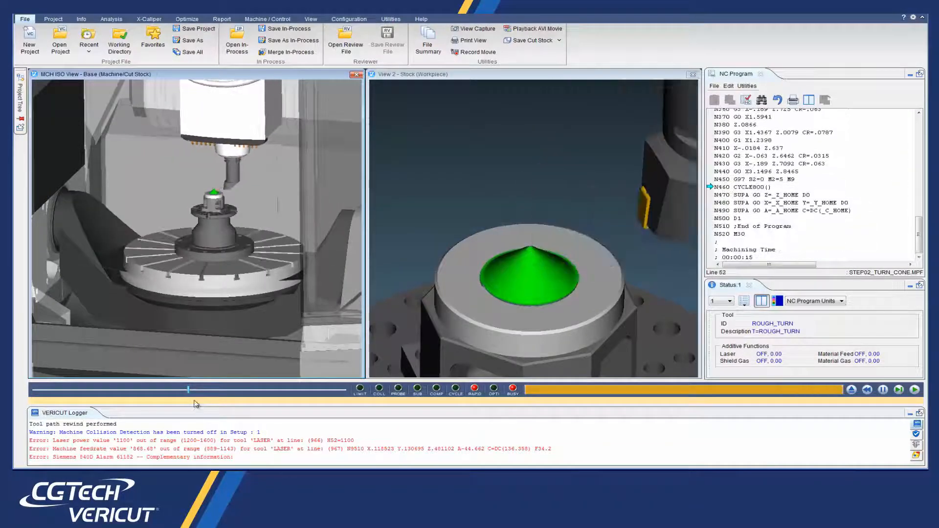
left_click(916, 389)
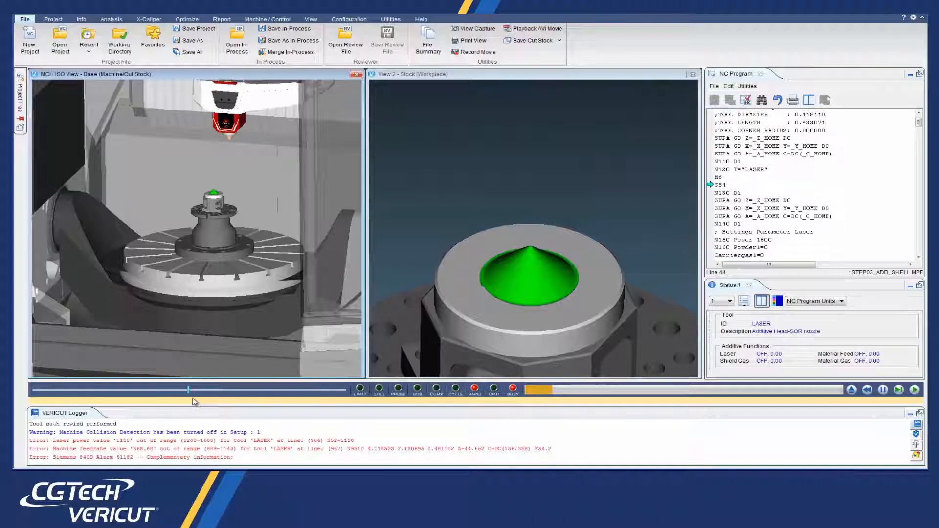
left_click(915, 389)
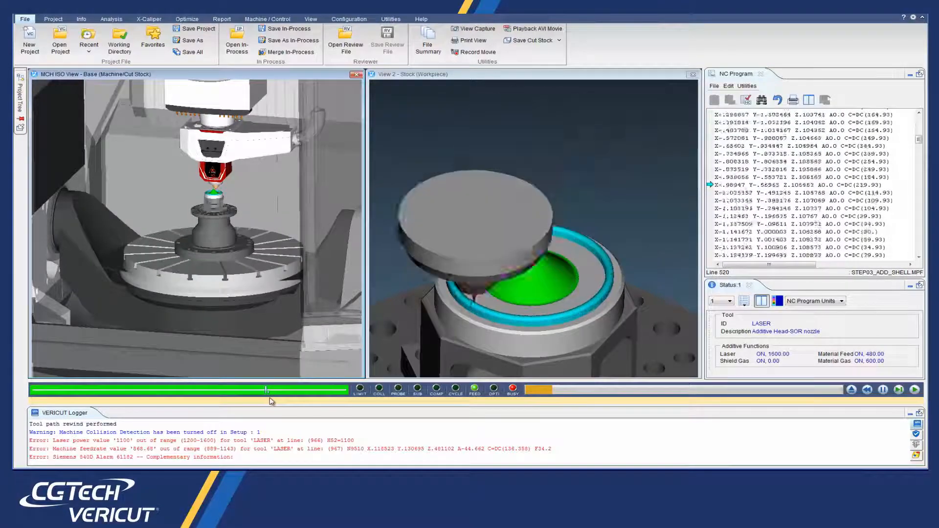
Step: Continue the simulation to build the spherical shell over the cone up to the STEP04_TURN_SHELL program
left_click(915, 390)
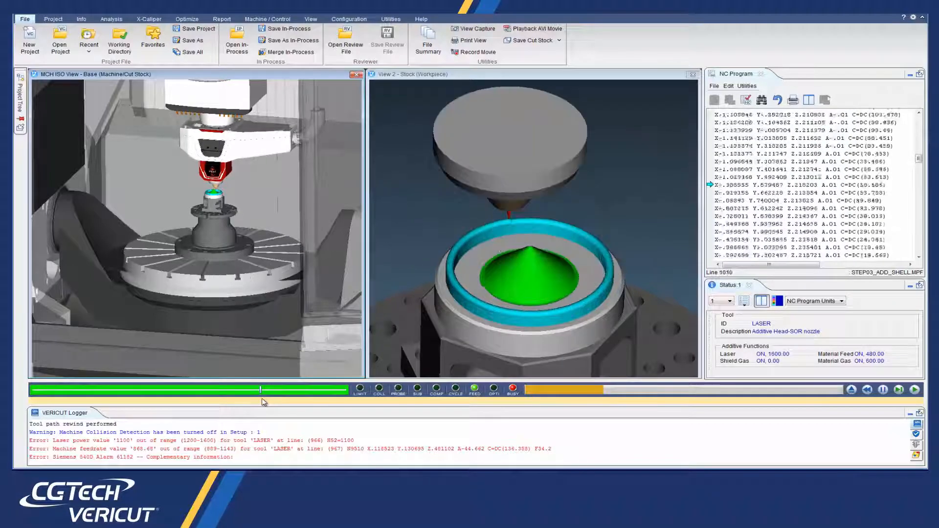
left_click(915, 390)
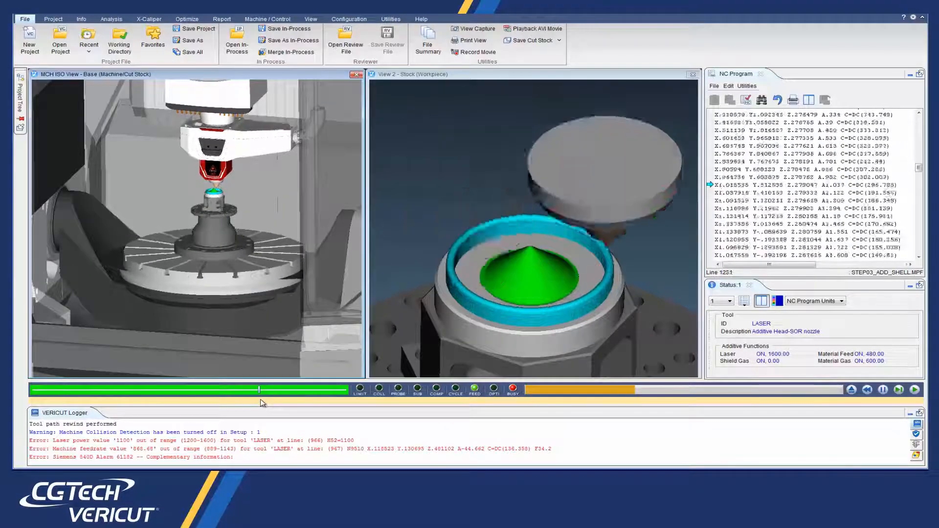
left_click(915, 389)
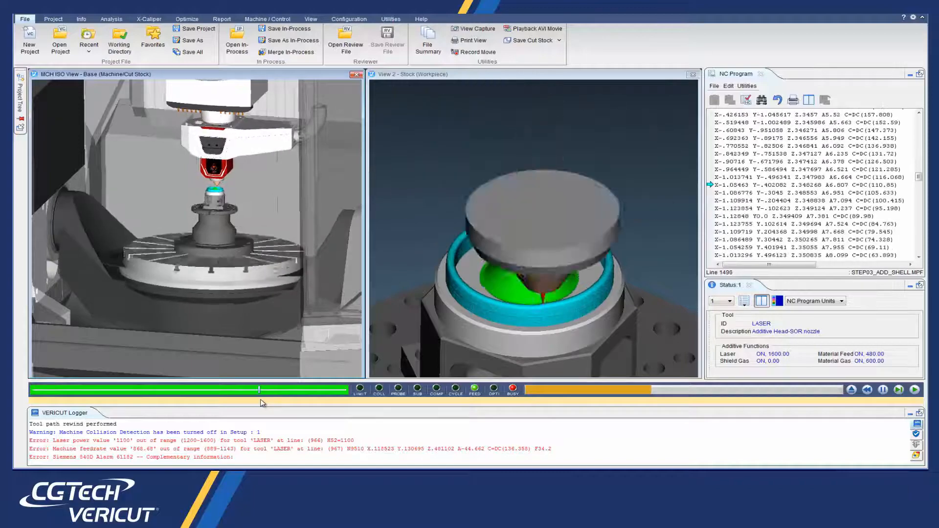
left_click(916, 390)
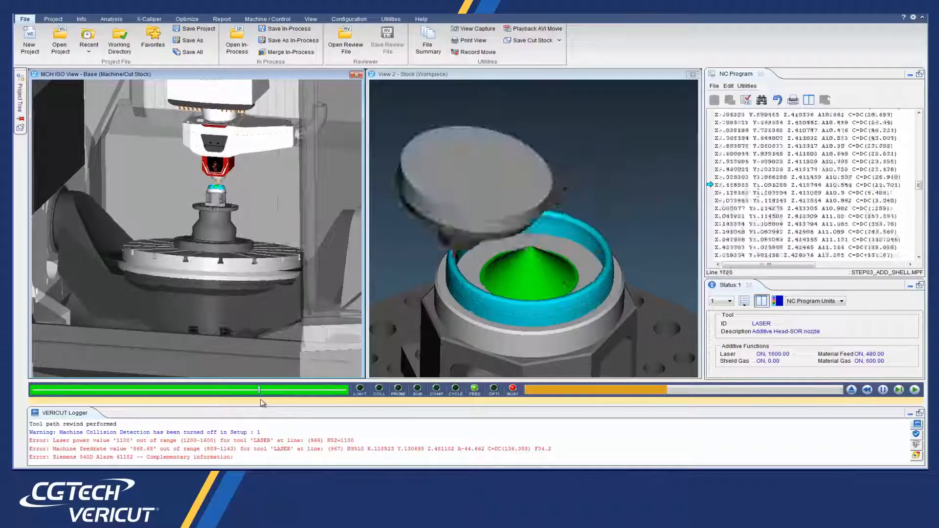
left_click(914, 389)
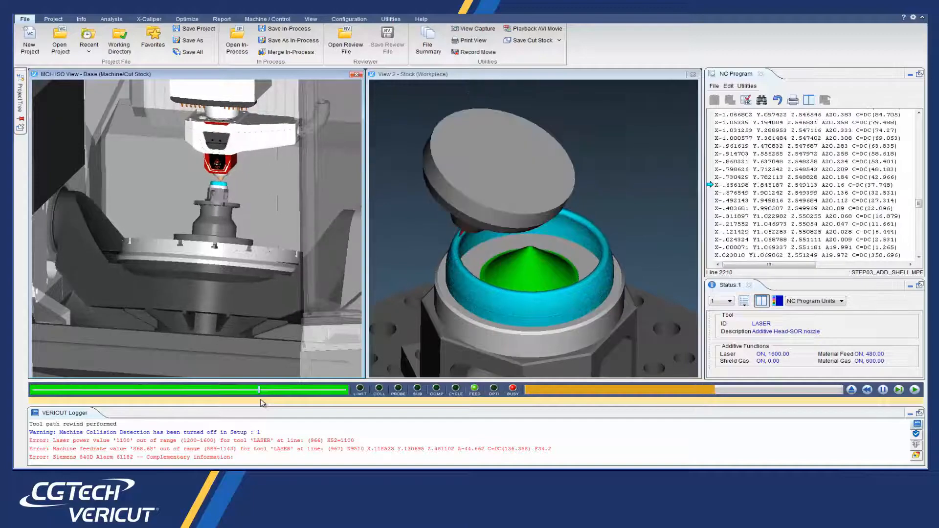
left_click(915, 391)
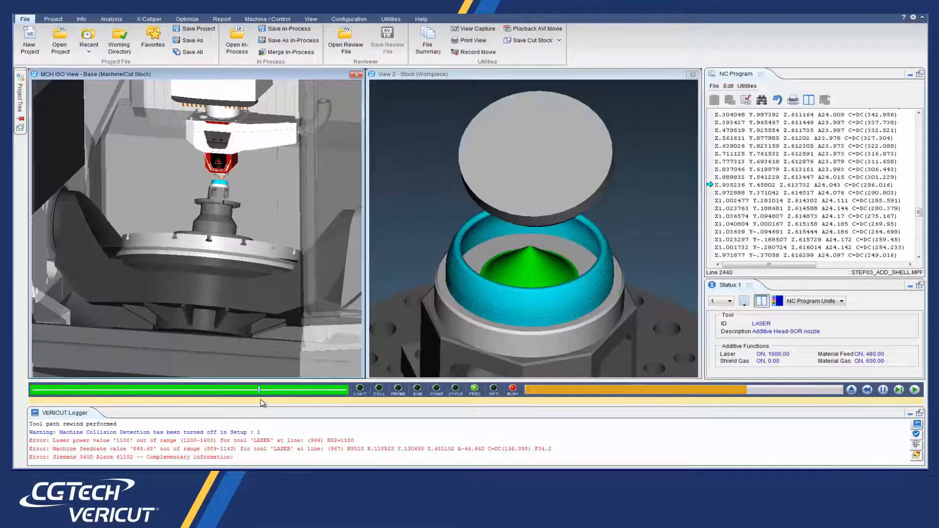
left_click(914, 390)
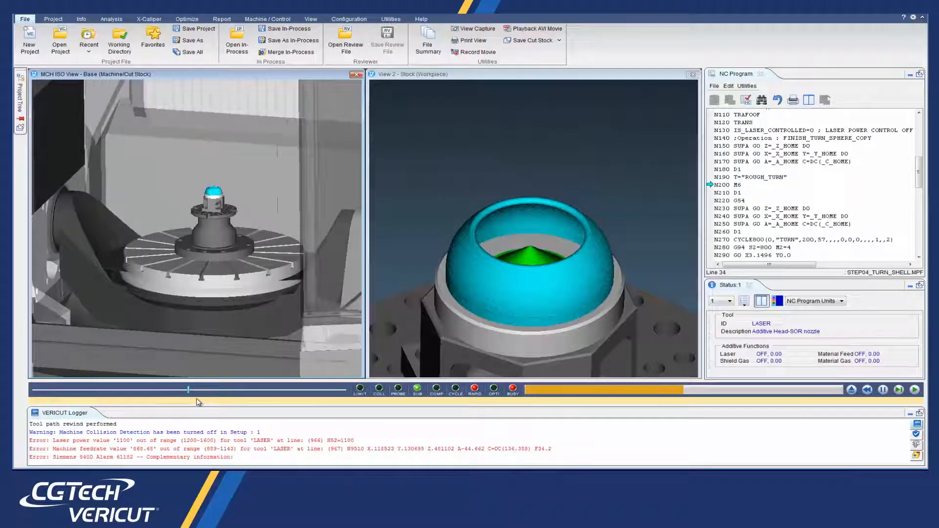
Step: Run the STEP05 mill-top and STEP02D drill-holes programs on the printed dome's rim
left_click(915, 390)
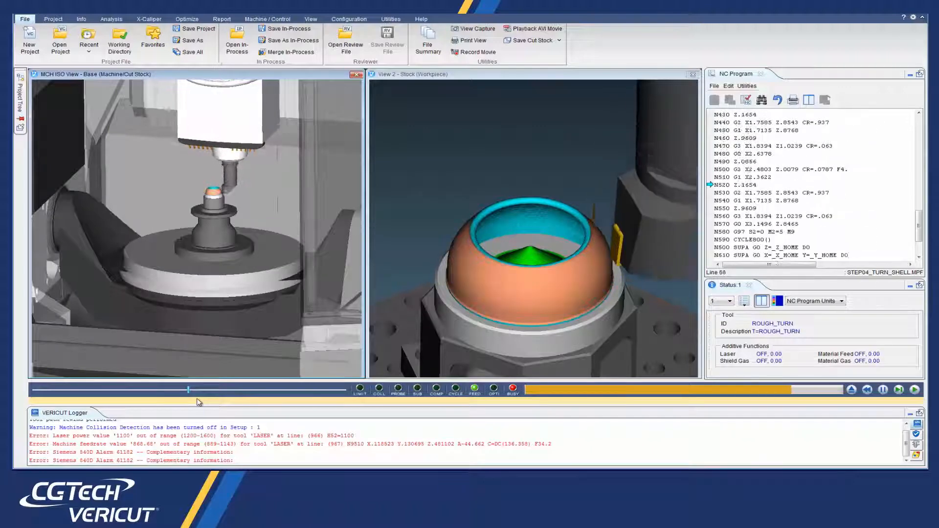
left_click(915, 389)
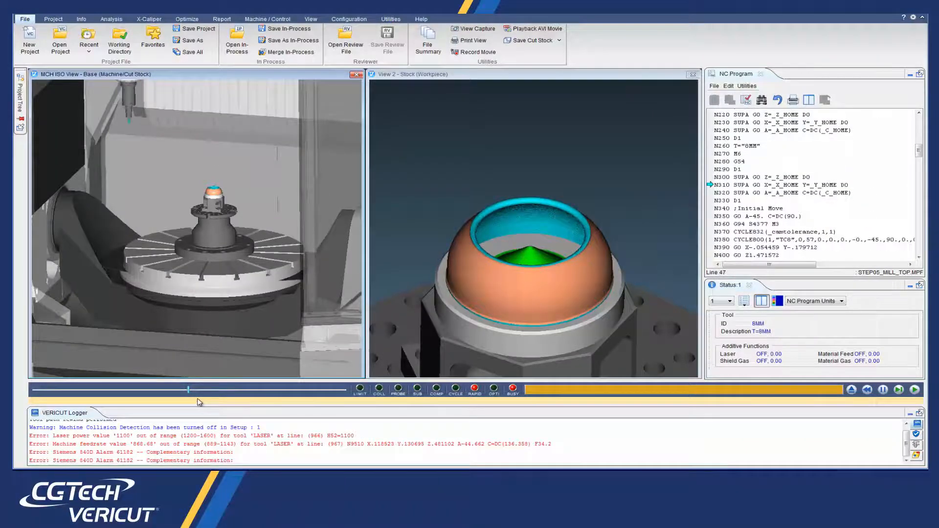
left_click(915, 389)
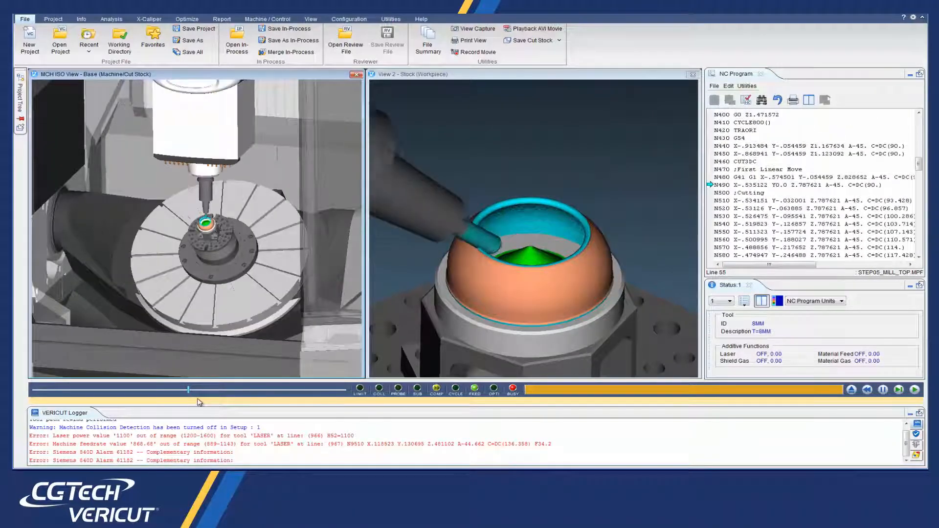
left_click(914, 389)
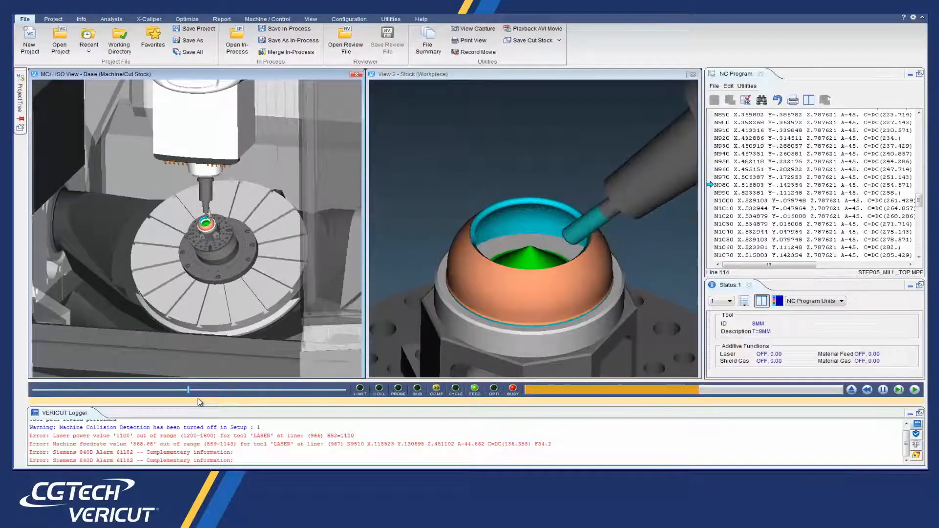
left_click(916, 390)
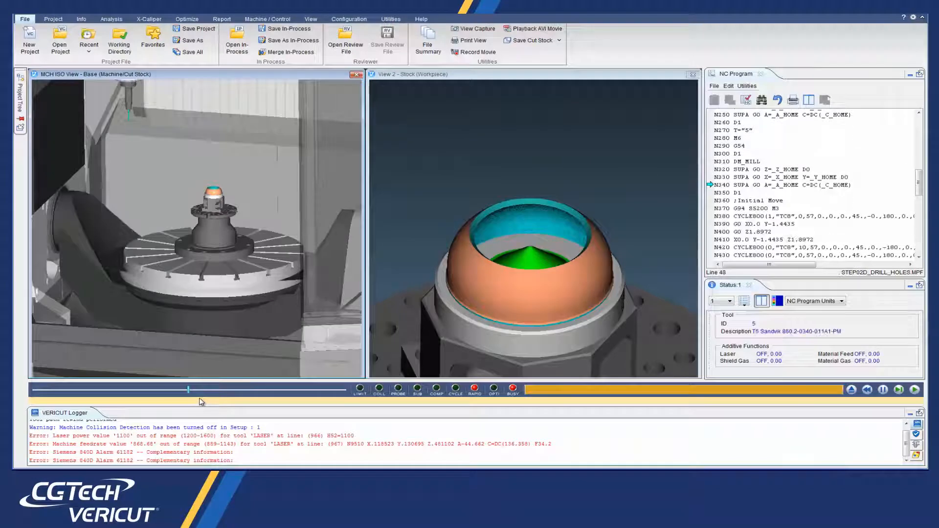
left_click(914, 391)
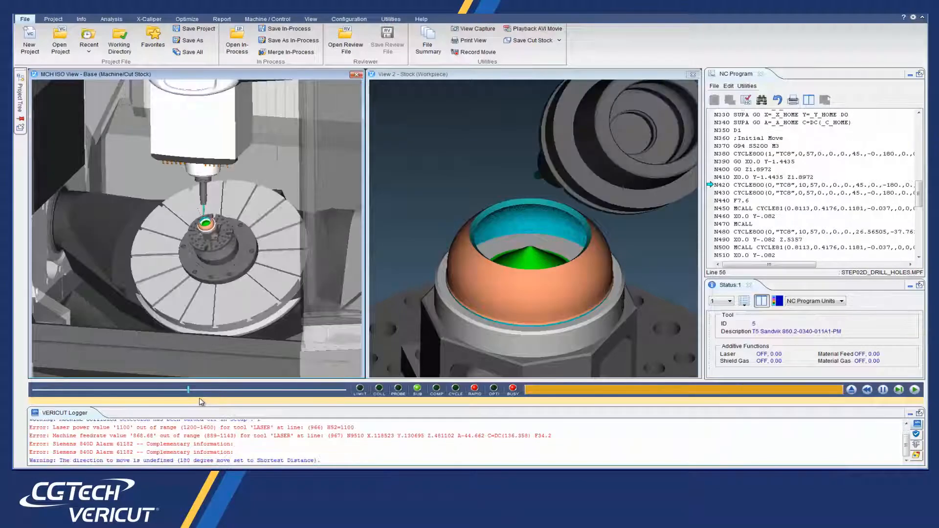
left_click(916, 389)
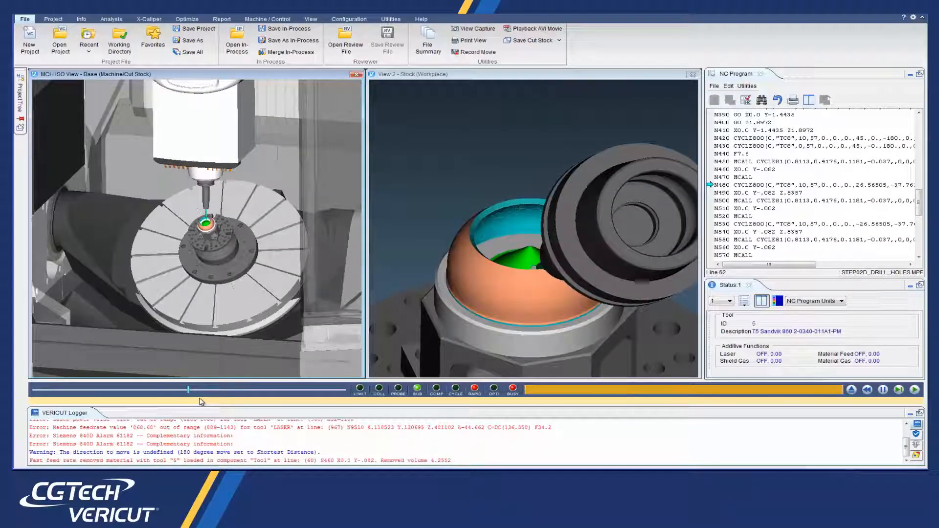
left_click(915, 390)
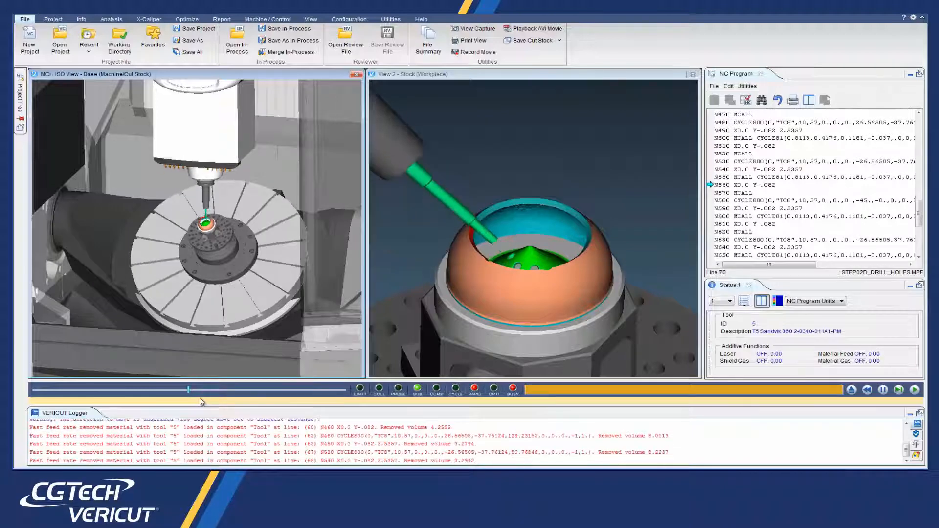
left_click(915, 389)
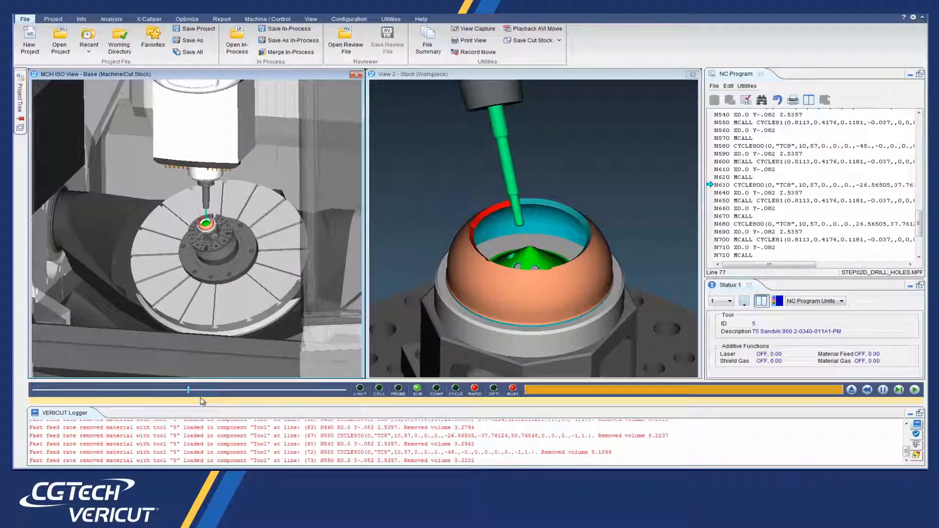
left_click(916, 391)
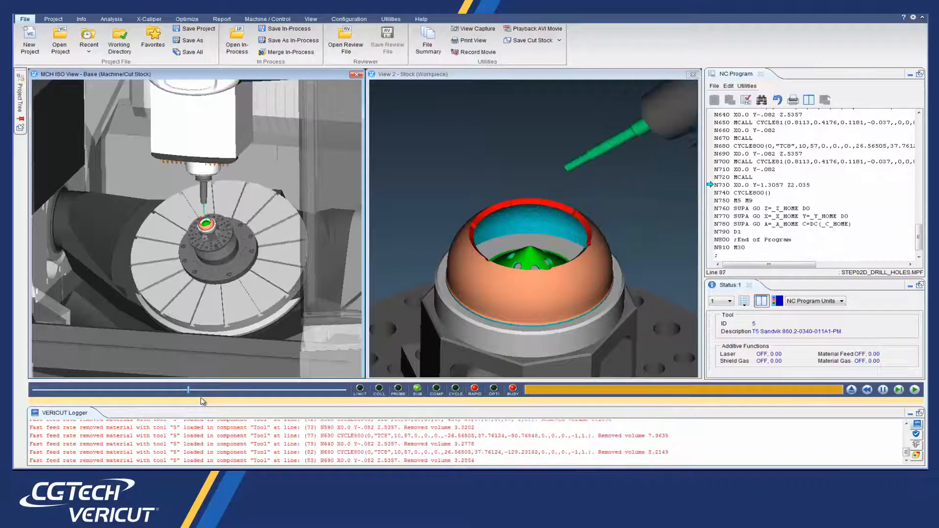
left_click(915, 390)
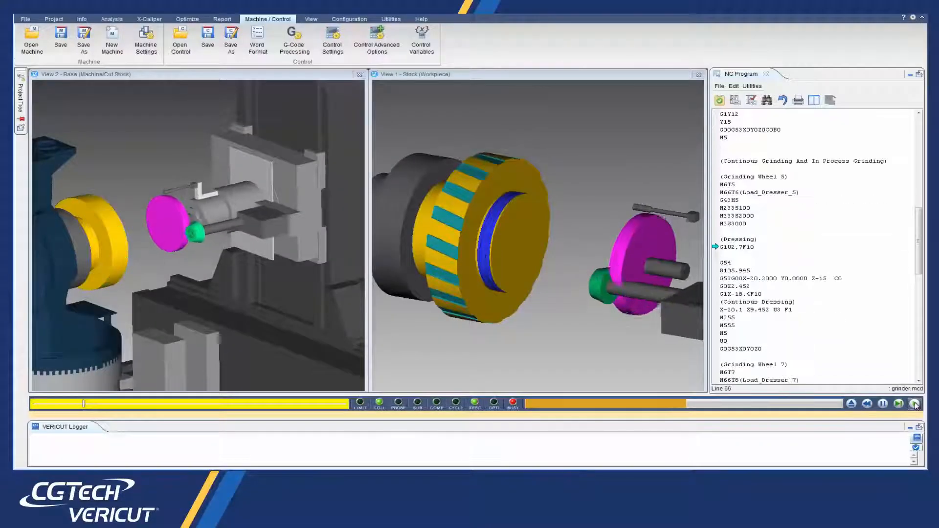
Step: Play grinder.mcd through the Grinding Wheel 5 dressing and continuous grinding blocks, shading the ground face magenta
left_click(913, 403)
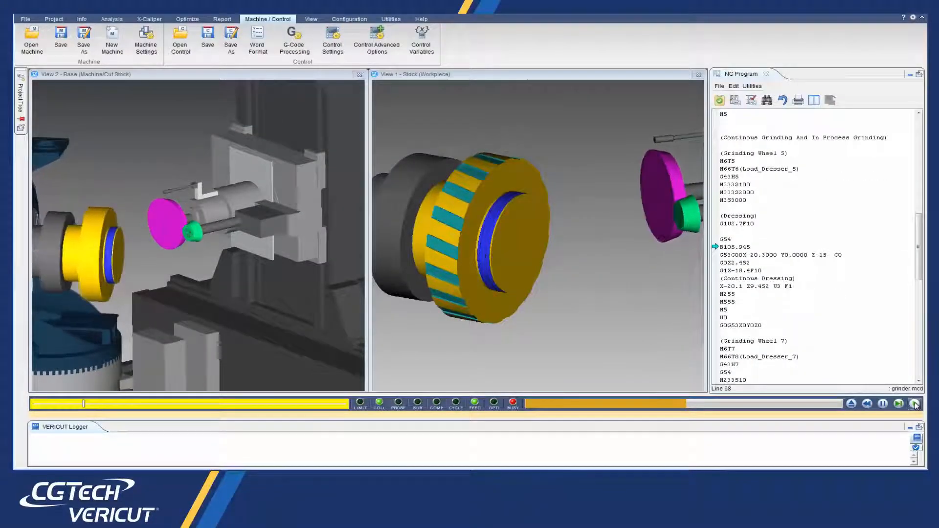
left_click(913, 403)
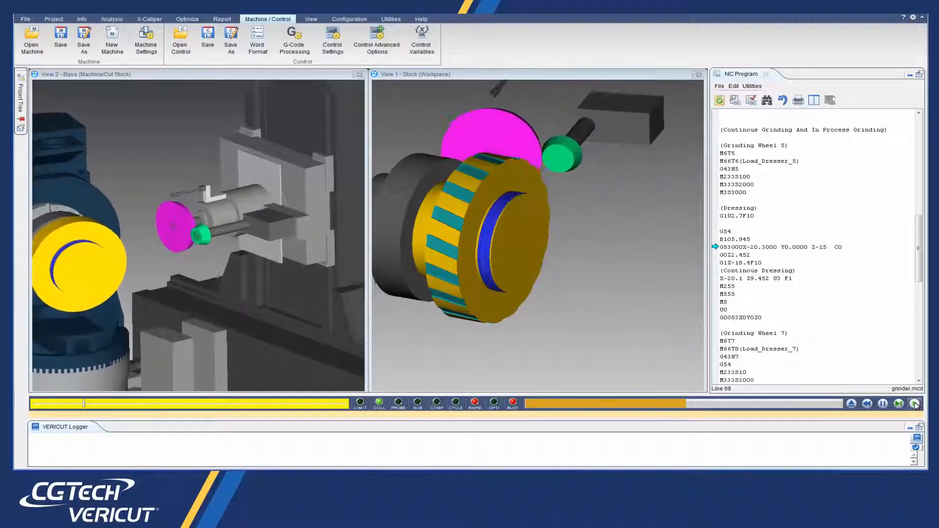
left_click(914, 404)
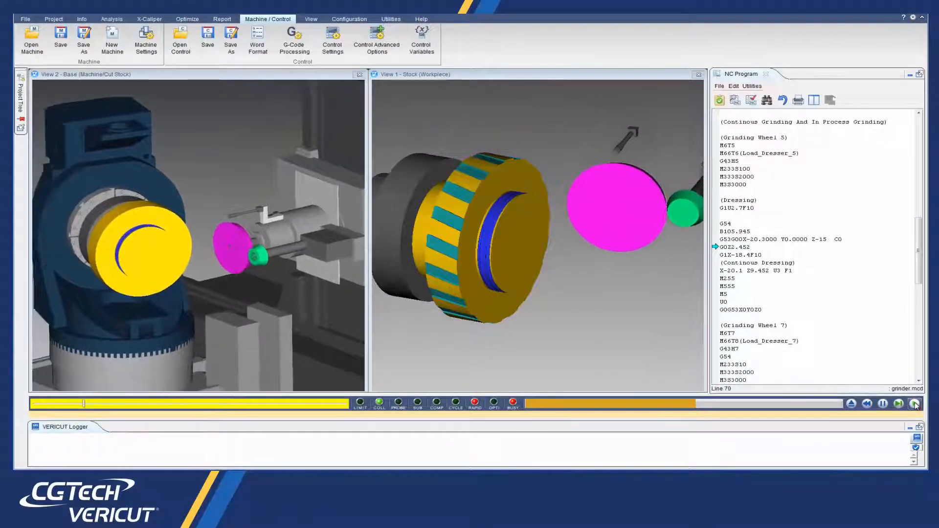
left_click(913, 403)
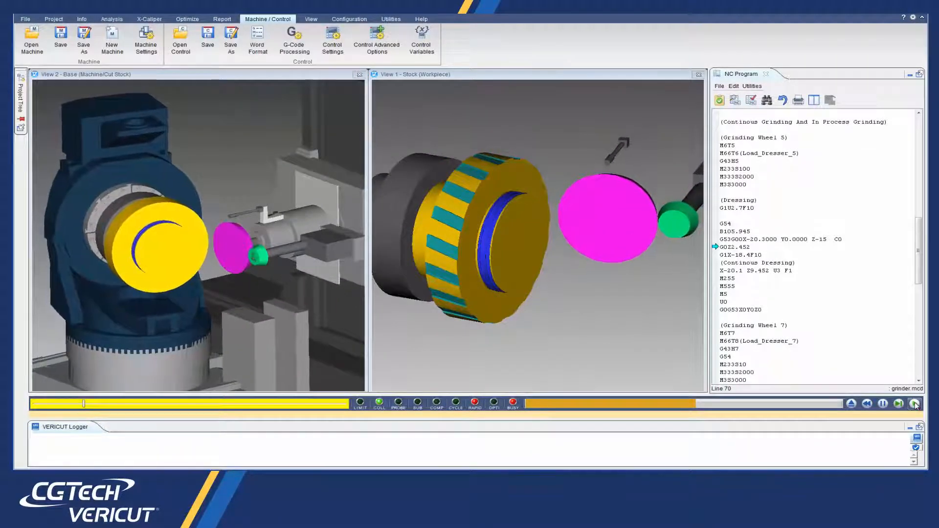
left_click(914, 403)
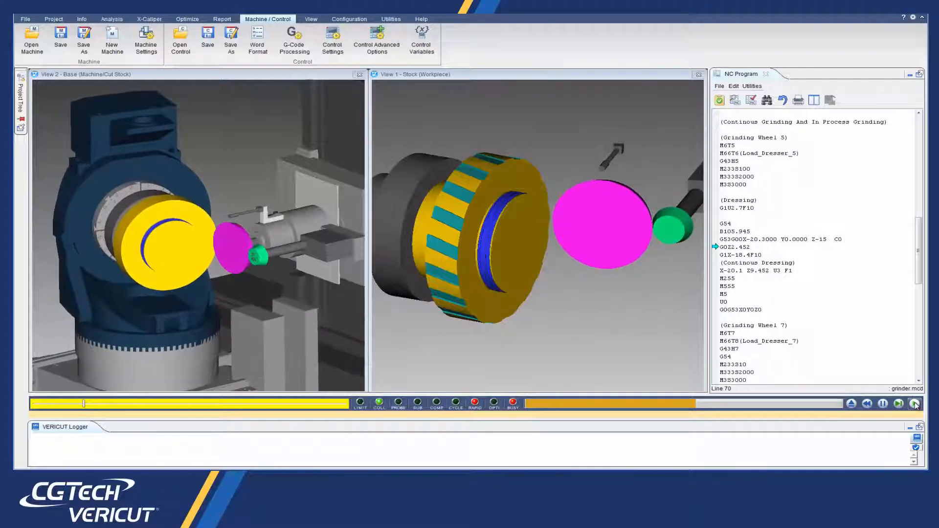
left_click(915, 403)
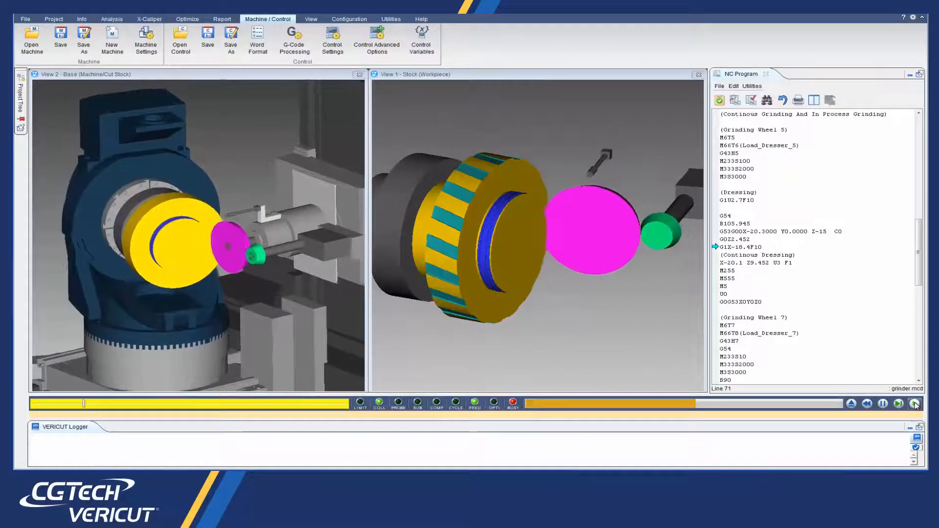
left_click(914, 403)
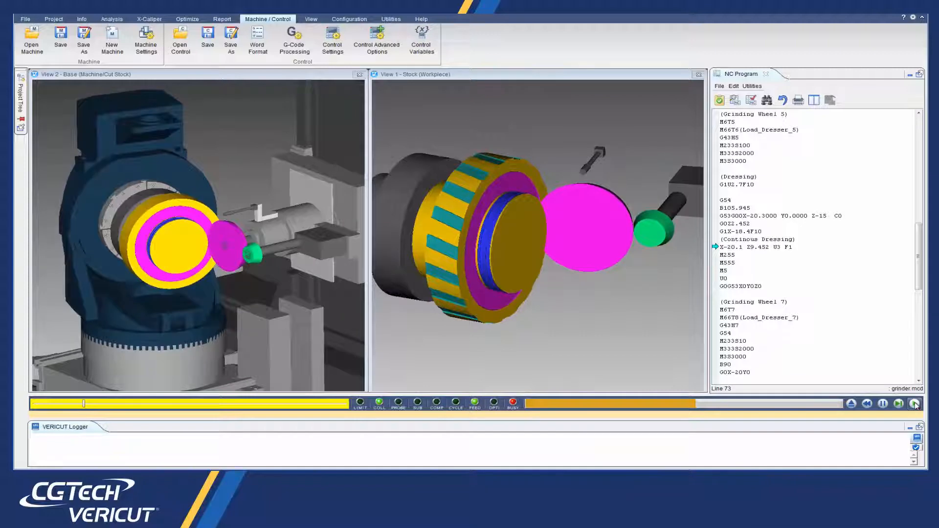
left_click(915, 404)
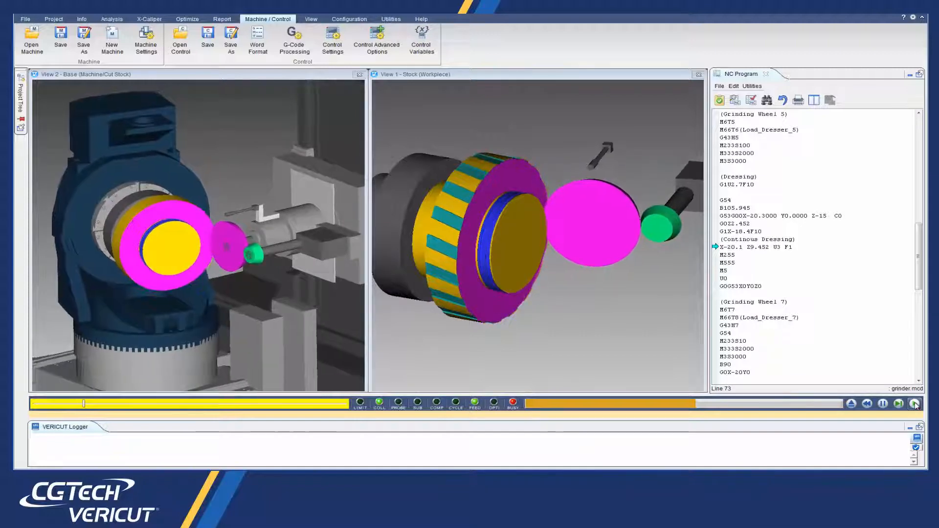
left_click(915, 403)
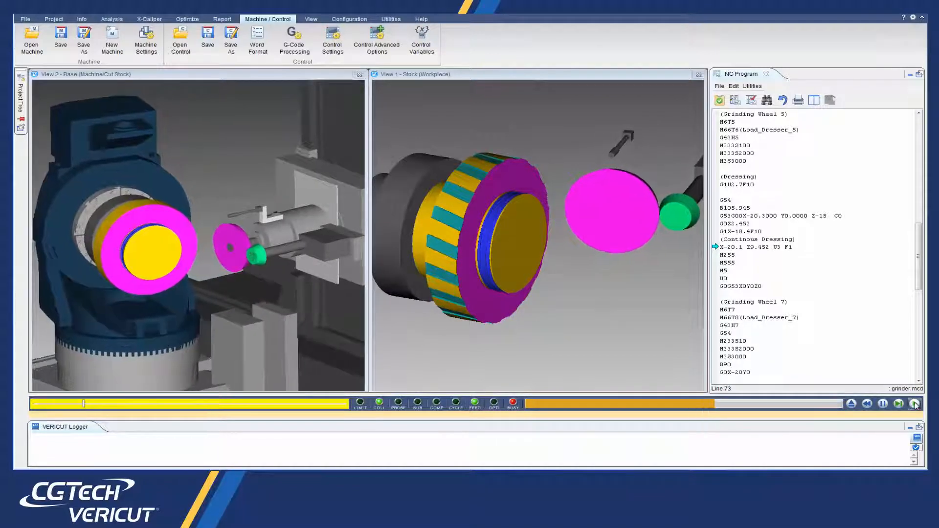
Step: Continue playback through the Grinding Wheel 7 in-process dressing blocks, grinding the gear's green inner face
left_click(914, 403)
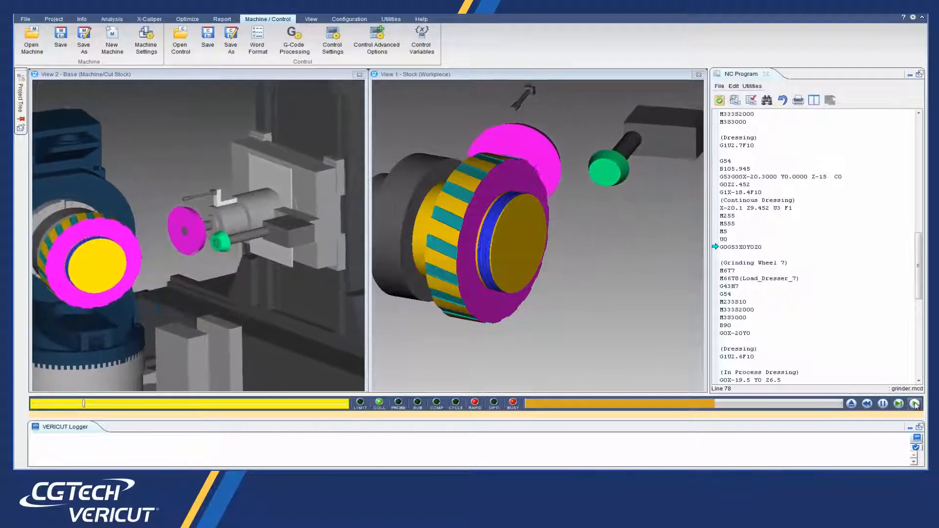
left_click(915, 403)
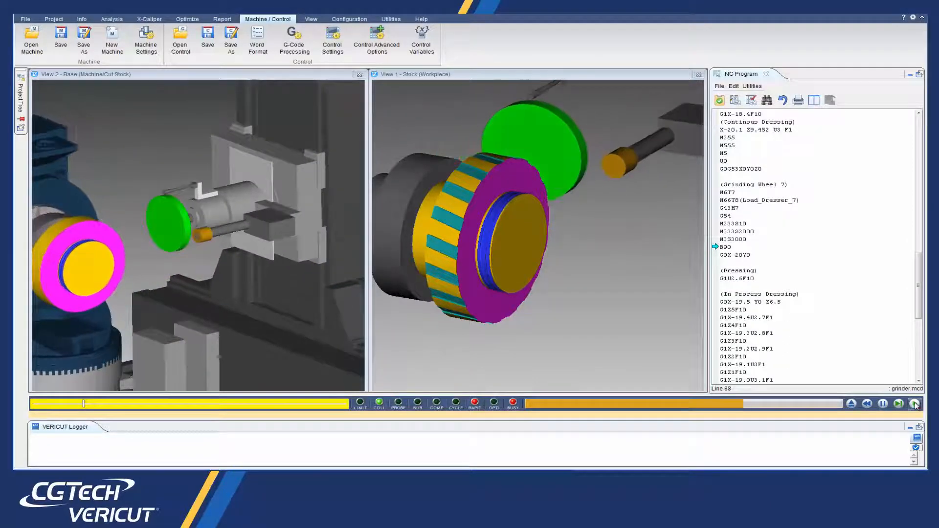
left_click(914, 403)
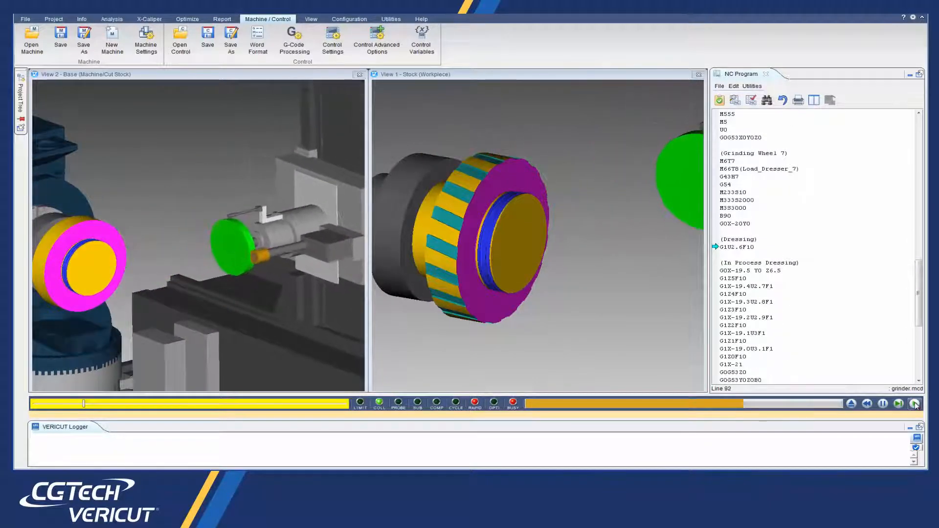
left_click(914, 403)
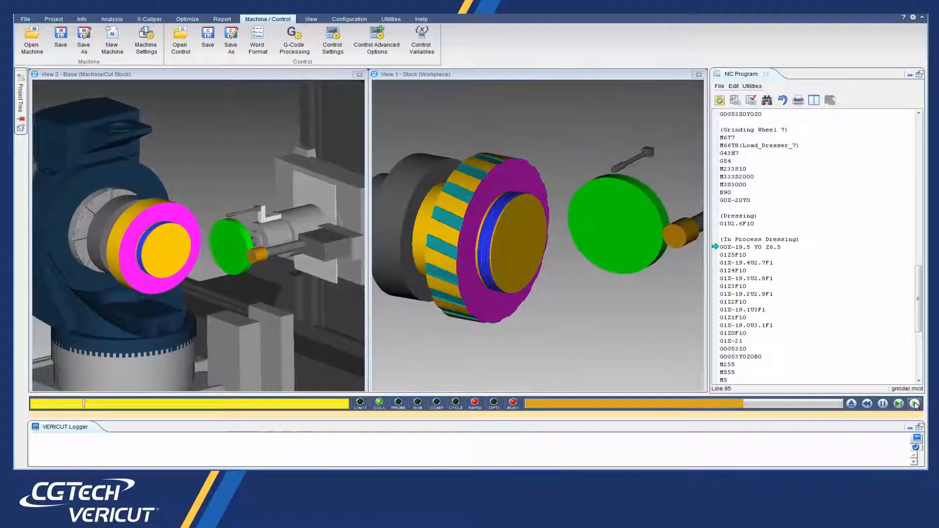
left_click(916, 403)
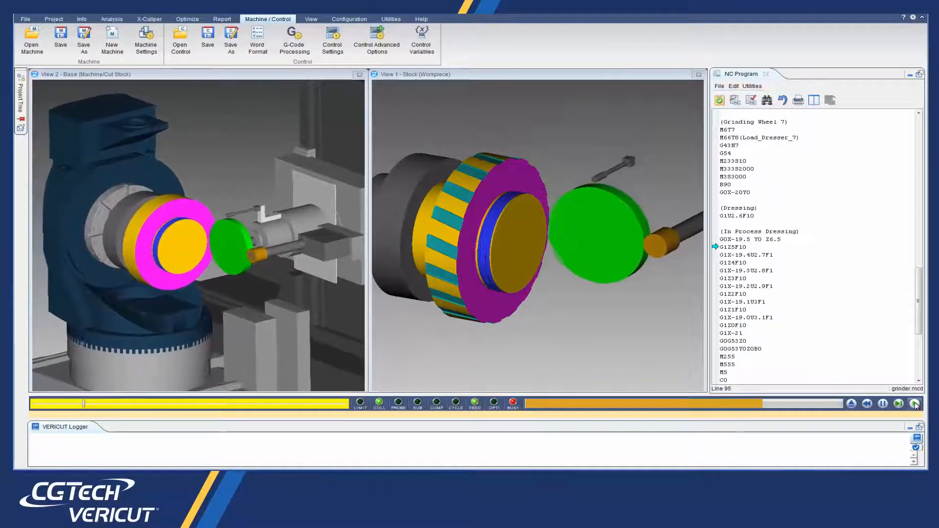
left_click(911, 403)
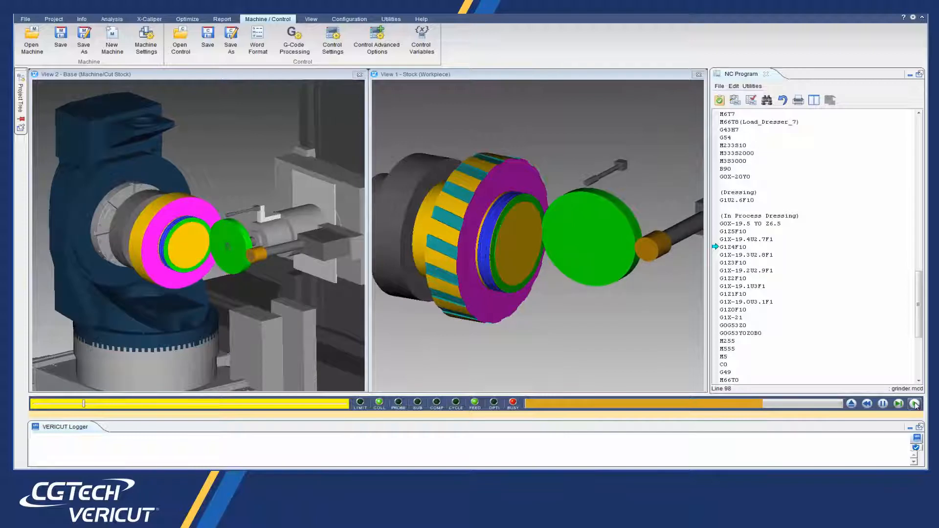
left_click(913, 403)
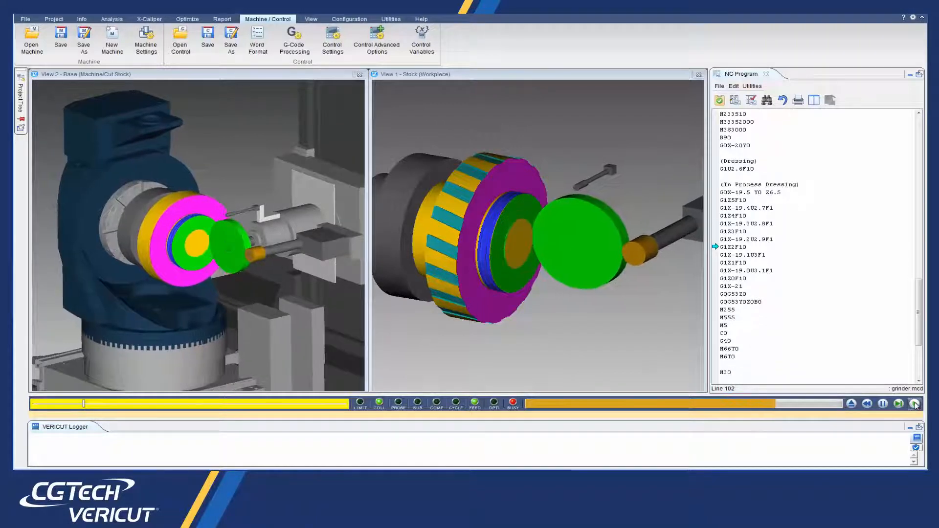
left_click(911, 403)
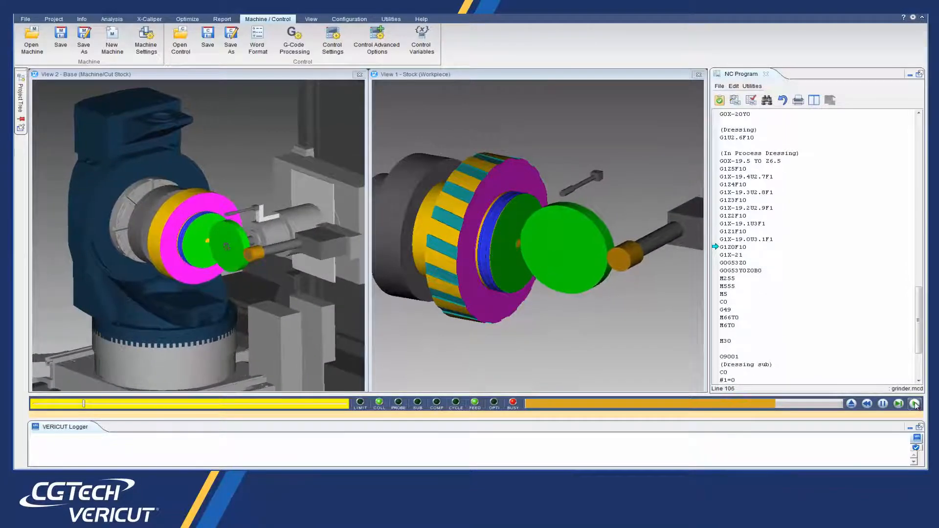
left_click(913, 404)
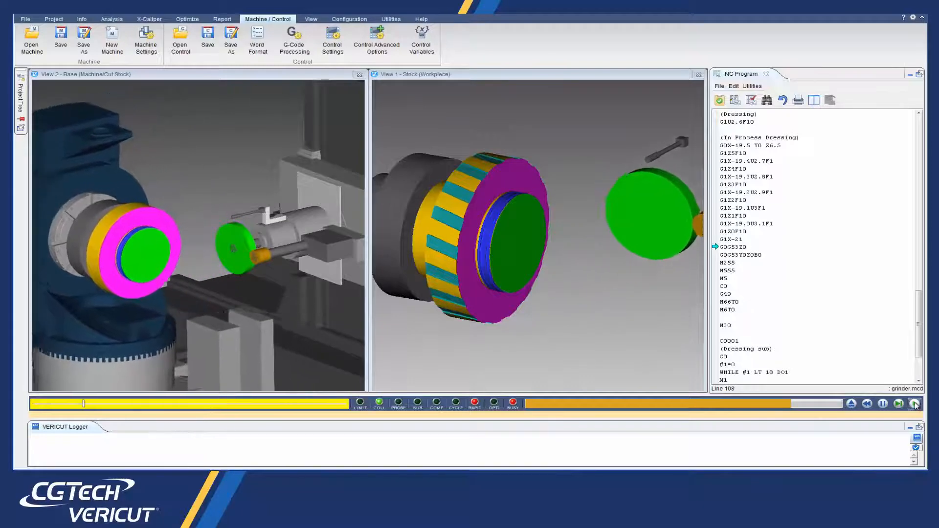
left_click(913, 403)
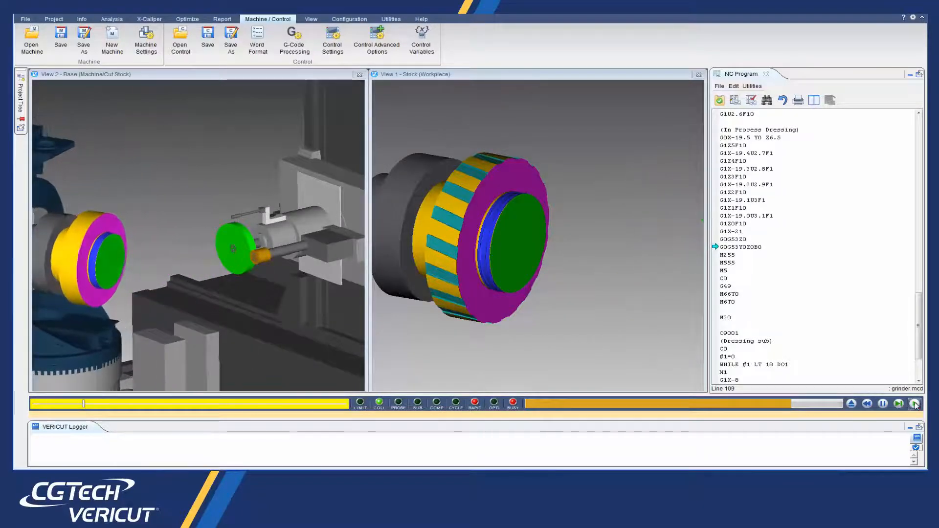